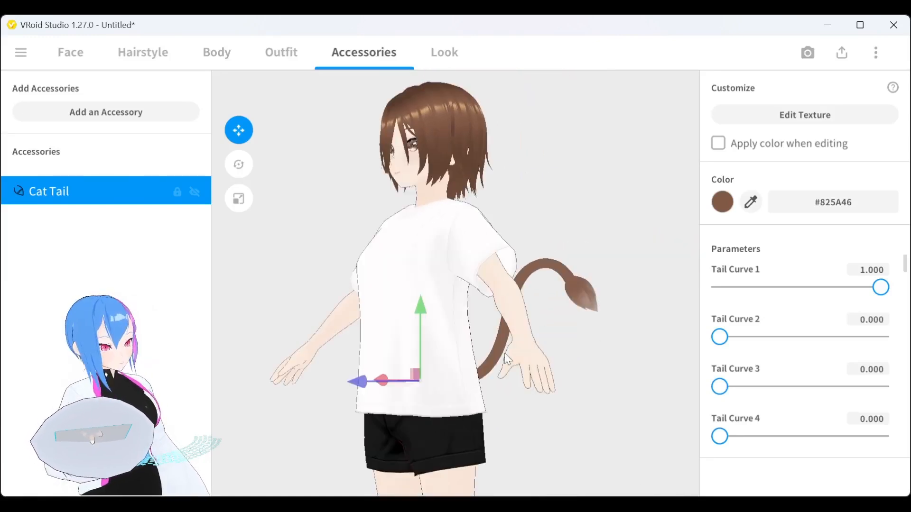
- Choose Export as VRM from VRoid Studio's export menu
{"action": "left_click", "coordinate": [841, 52]}
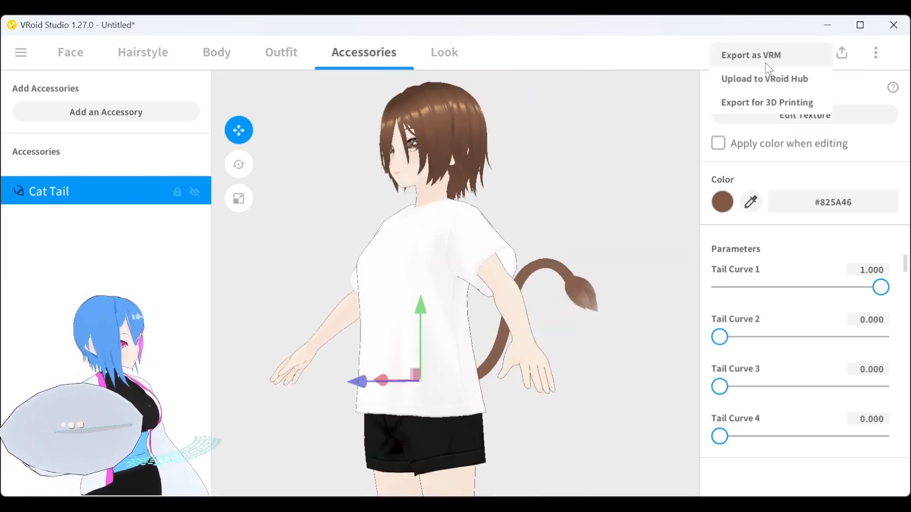
{"action": "left_click", "coordinate": [750, 55]}
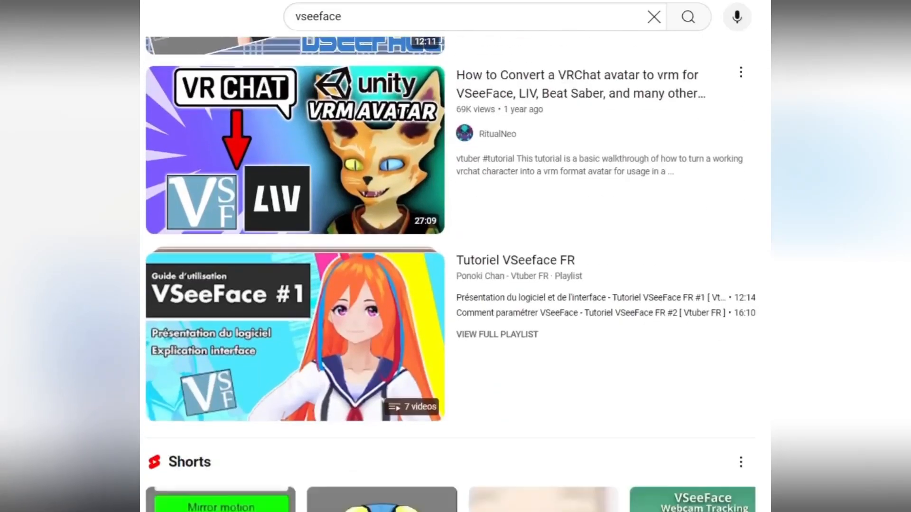
- Search YouTube for 'vnyan'
{"action": "type", "text": "vnyan"}
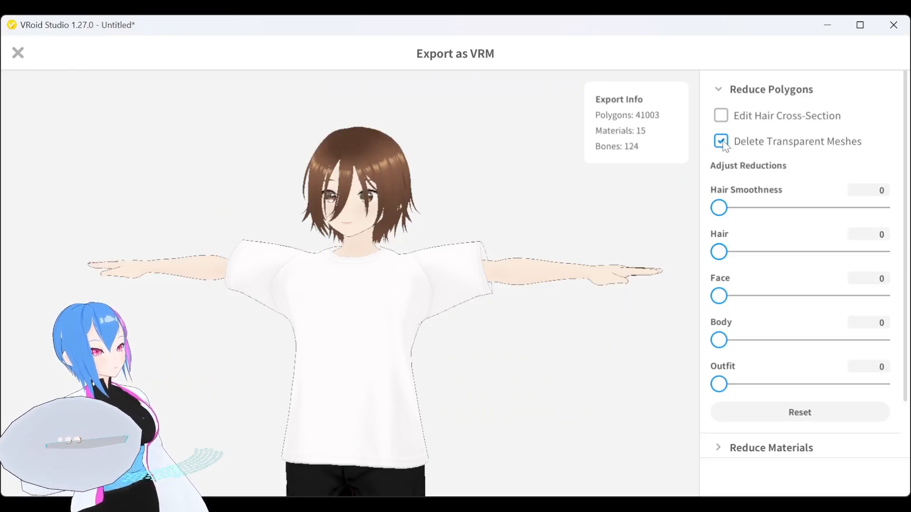
- Turn off Delete Transparent Meshes and export the avatar as a VRM0.0 file
{"action": "left_click", "coordinate": [721, 141]}
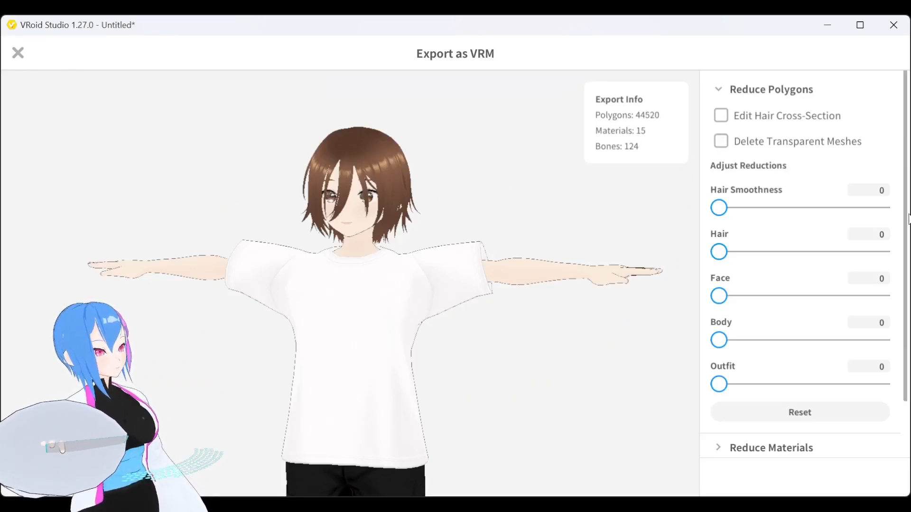
{"action": "scroll", "scroll_direction": "down", "scroll_amount": 3}
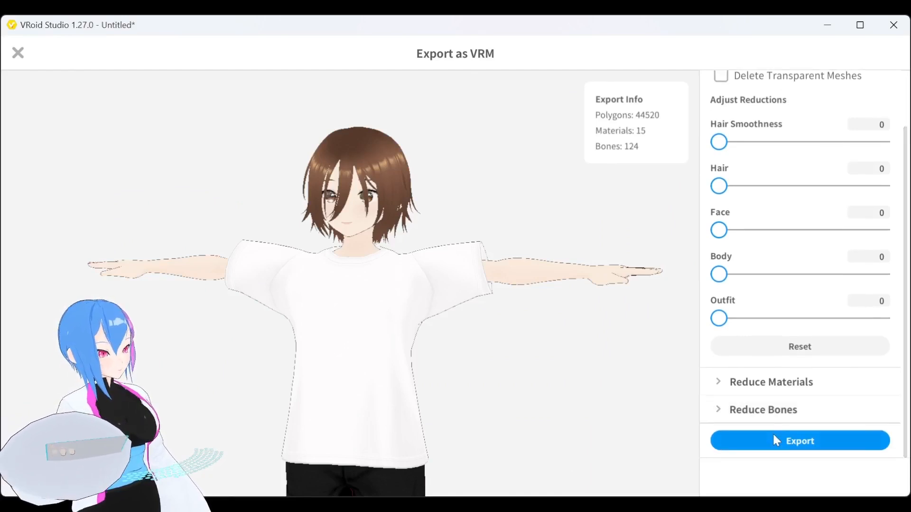
{"action": "left_click", "coordinate": [799, 441]}
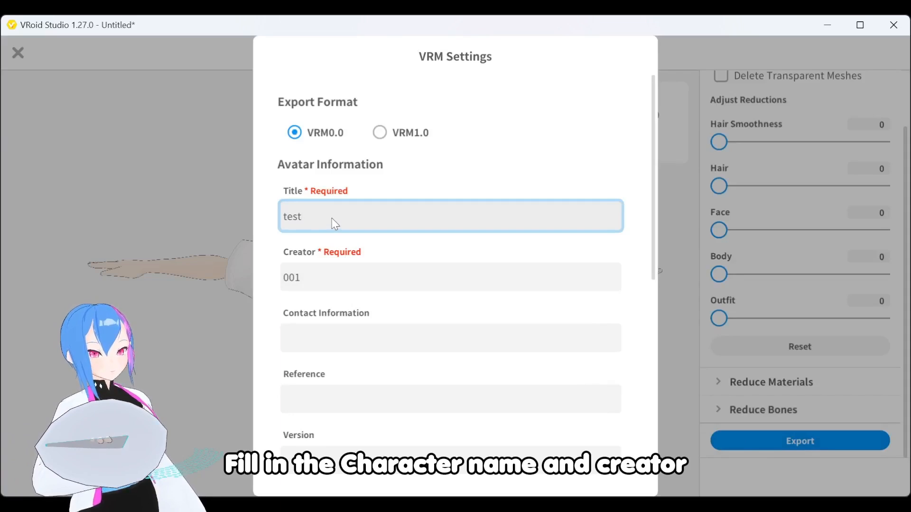
{"action": "scroll", "scroll_direction": "down", "scroll_amount": 3}
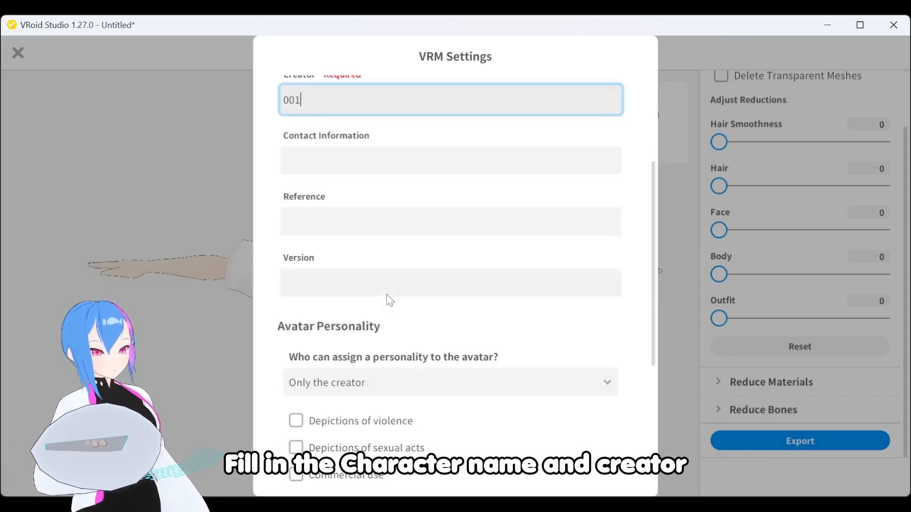
{"action": "scroll", "scroll_direction": "down", "scroll_amount": 3}
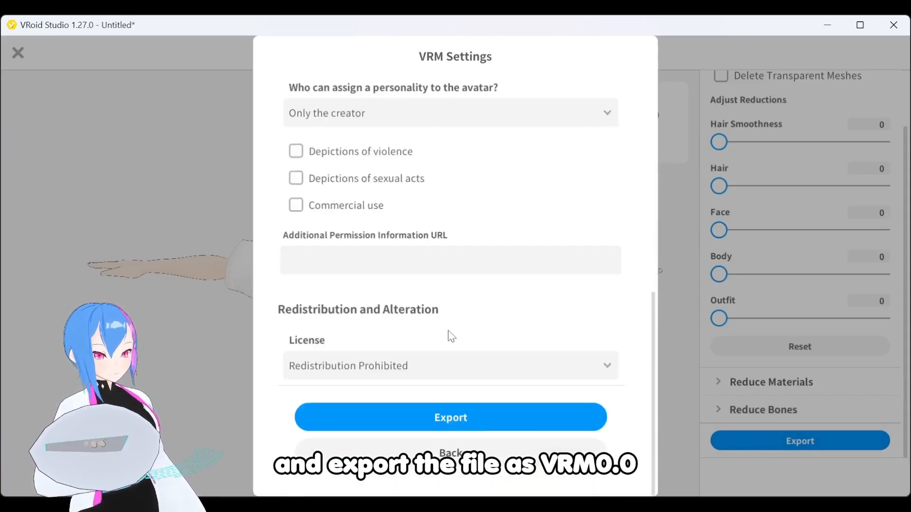
{"action": "left_click", "coordinate": [450, 417]}
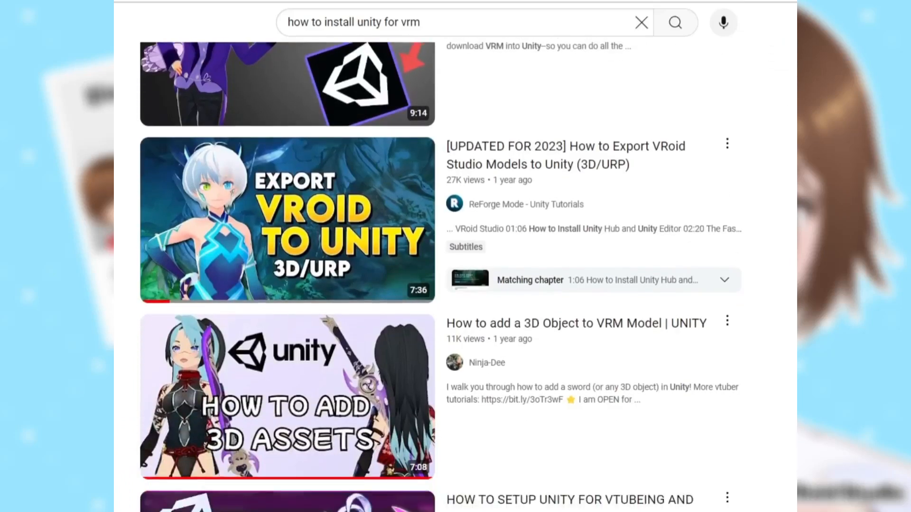
{"action": "scroll", "scroll_direction": "down", "scroll_amount": 3}
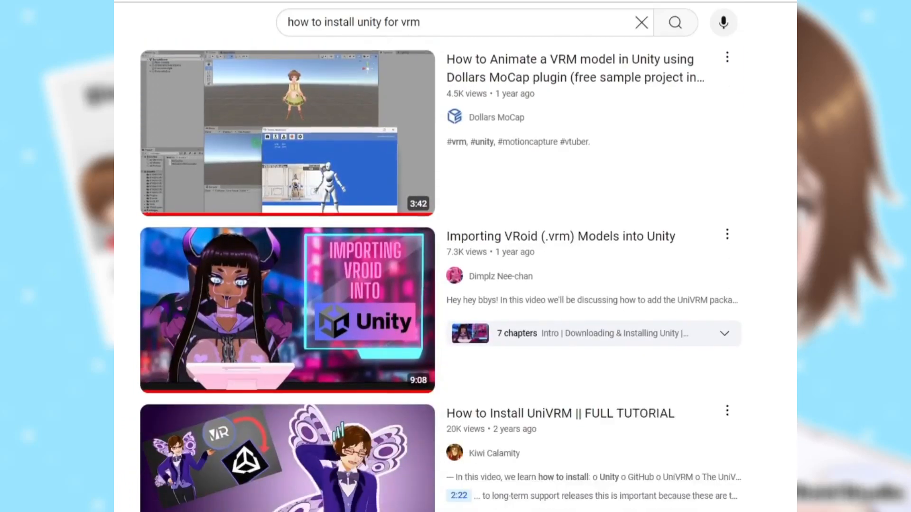
{"action": "scroll", "scroll_direction": "down", "scroll_amount": 3}
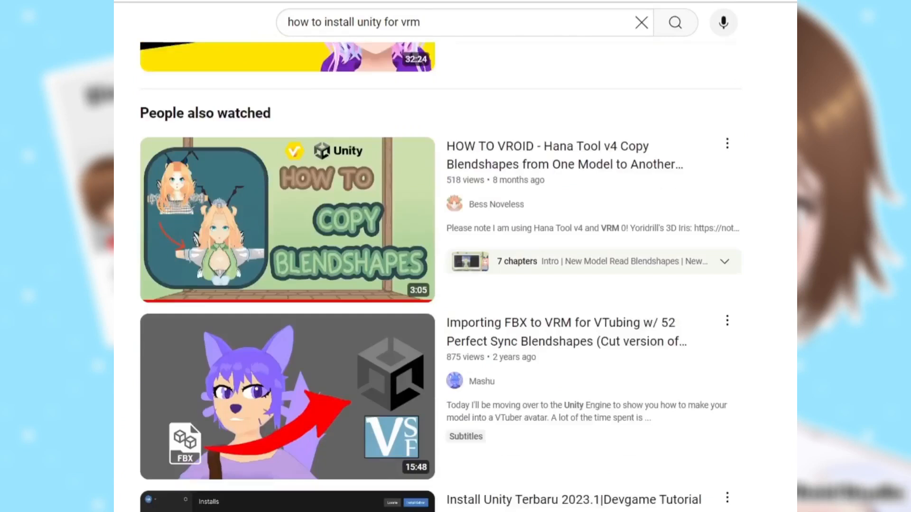
{"action": "scroll", "scroll_direction": "down", "scroll_amount": 3}
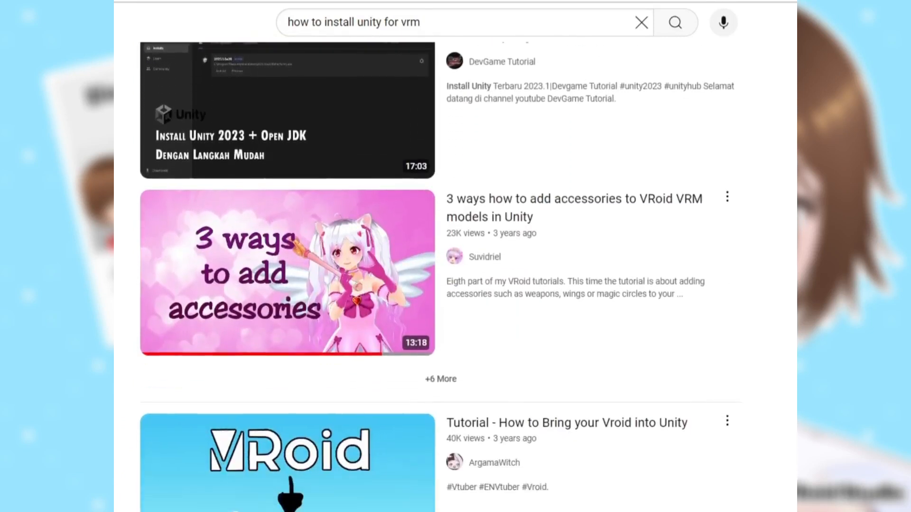
{"action": "scroll", "scroll_direction": "down", "scroll_amount": 3}
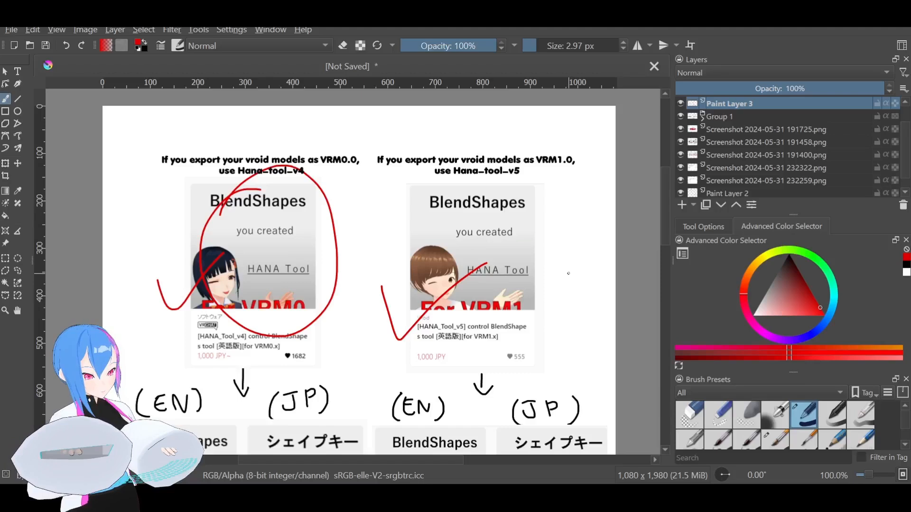
{"action": "mouse_move", "coordinate": [580, 276]}
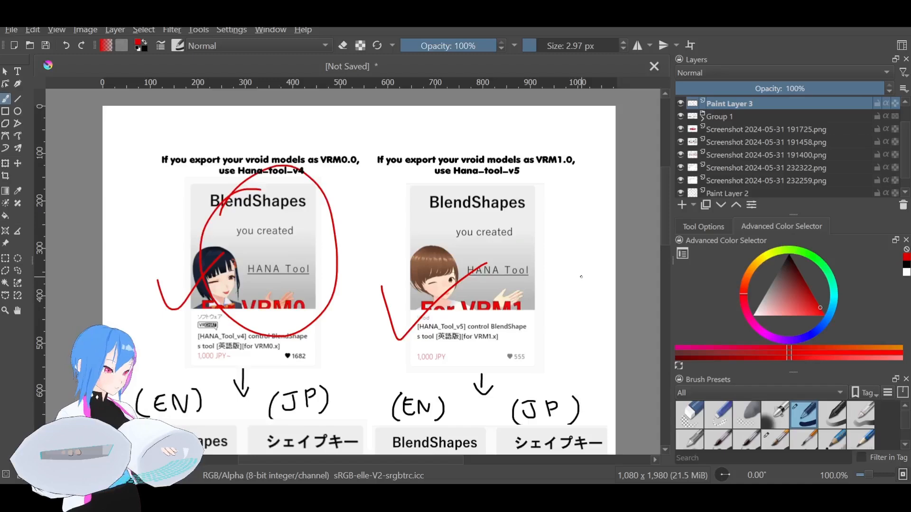
- Scroll down the Krita guide canvas to the English BlendShapes cards
{"action": "scroll", "scroll_direction": "down", "scroll_amount": 3}
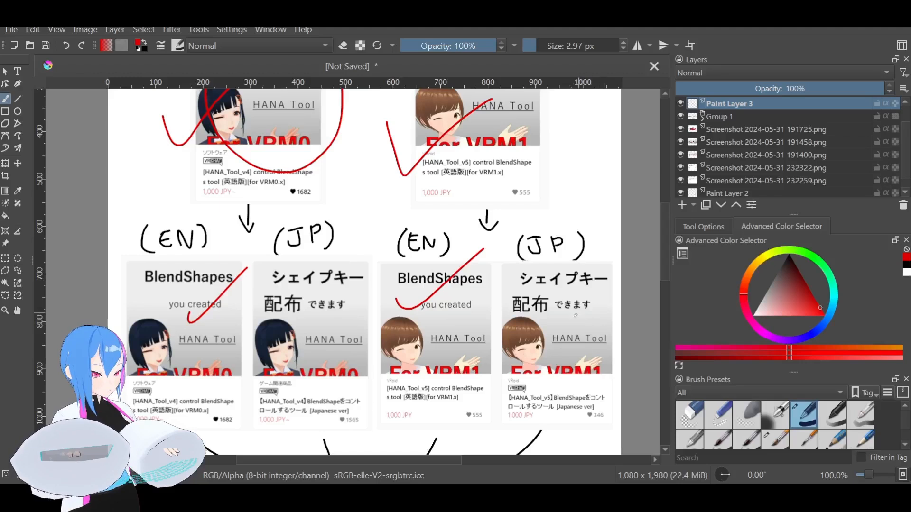
{"action": "scroll", "scroll_direction": "down", "scroll_amount": 3}
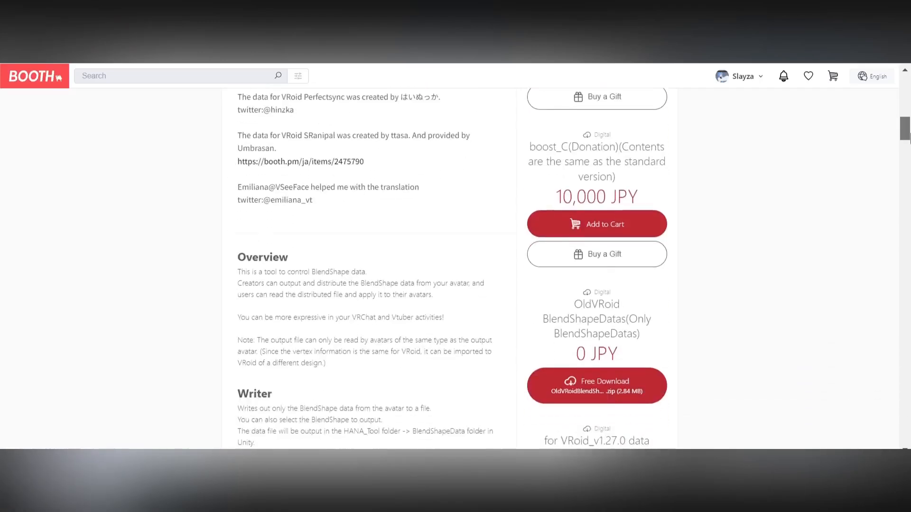
{"action": "scroll", "scroll_direction": "down", "scroll_amount": 3}
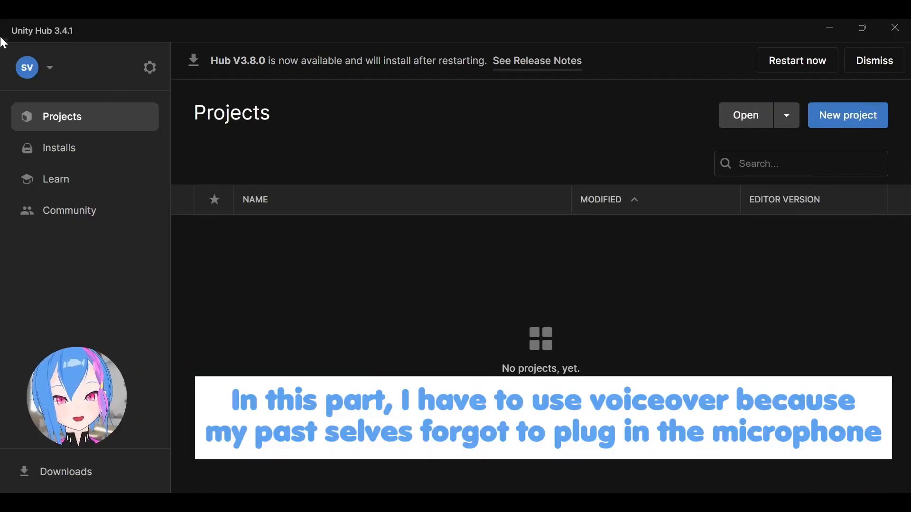
{"action": "mouse_move", "coordinate": [666, 372]}
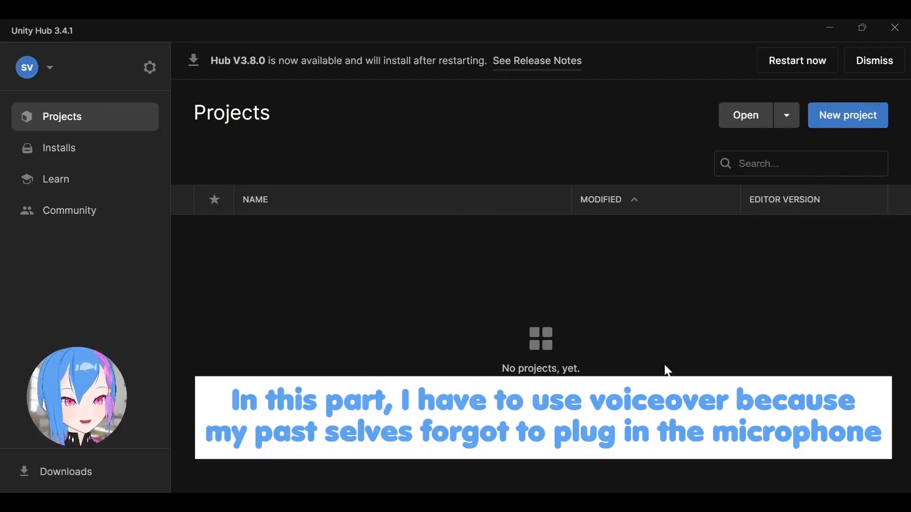
{"action": "mouse_move", "coordinate": [428, 93]}
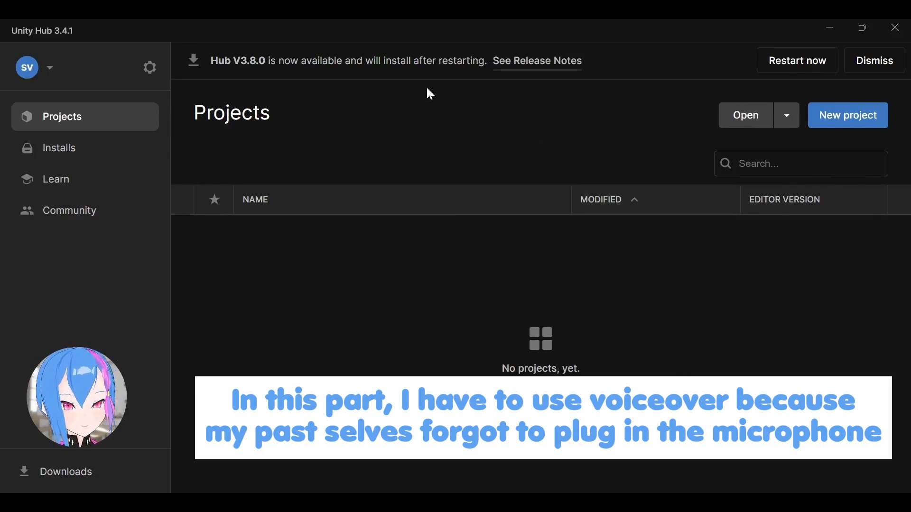
{"action": "mouse_move", "coordinate": [3, 29]}
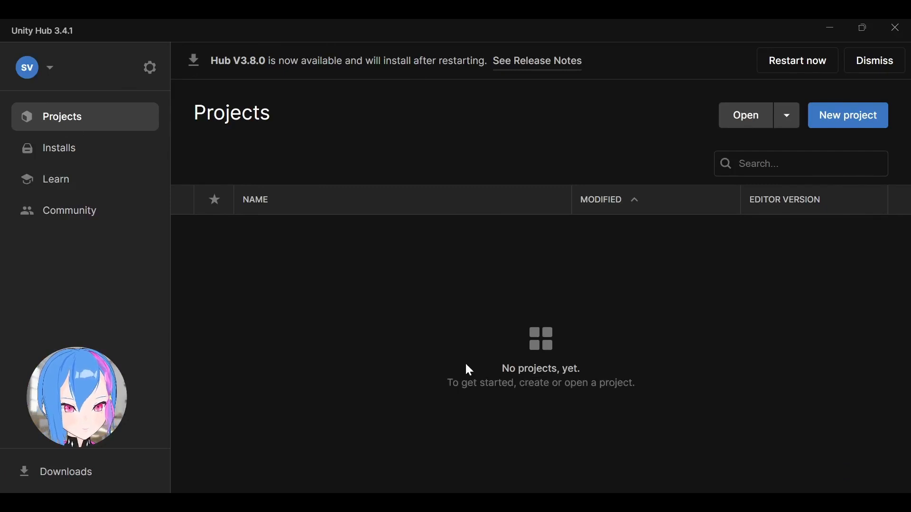
{"action": "mouse_move", "coordinate": [253, 342]}
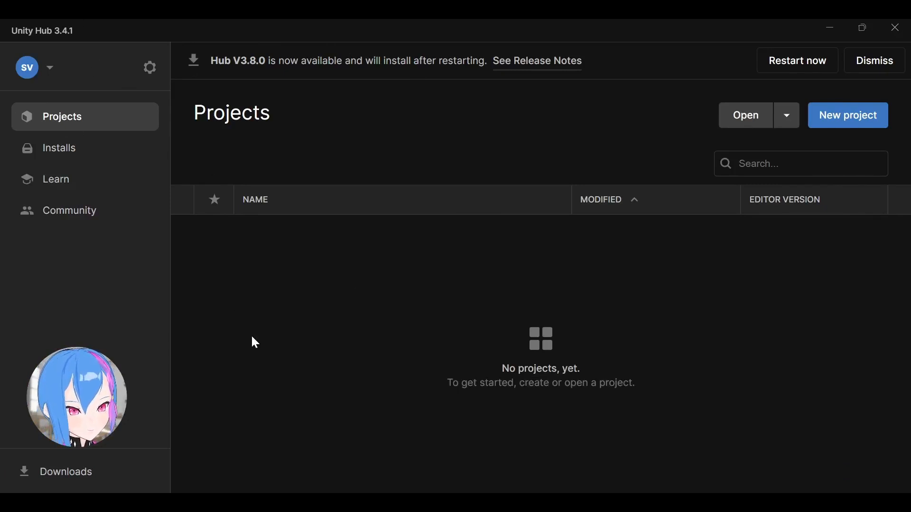
{"action": "mouse_move", "coordinate": [706, 399]}
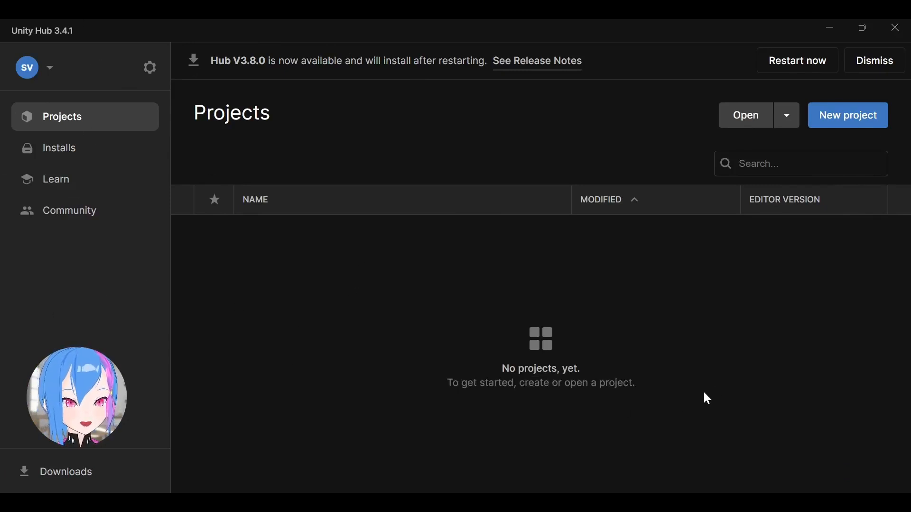
{"action": "mouse_move", "coordinate": [880, 120]}
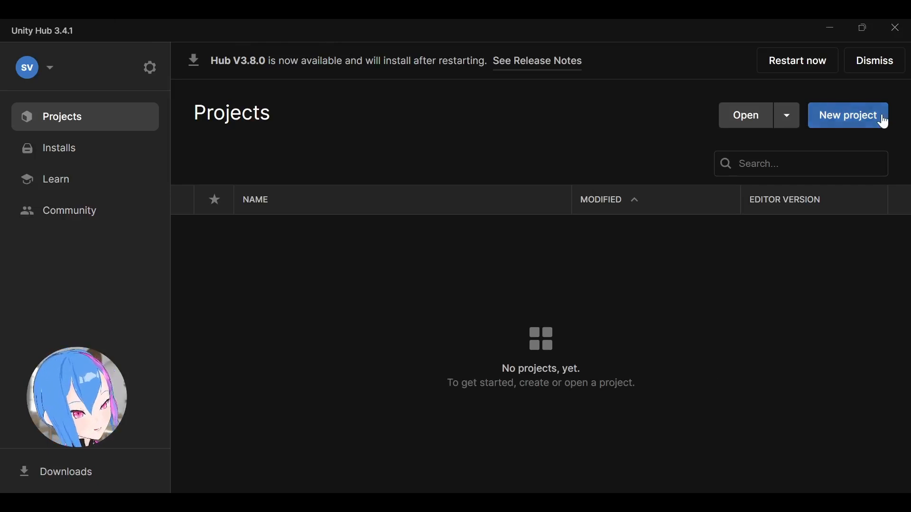
- Create a 3D-template Unity project named 'testing dummy lol'
{"action": "left_click", "coordinate": [848, 115]}
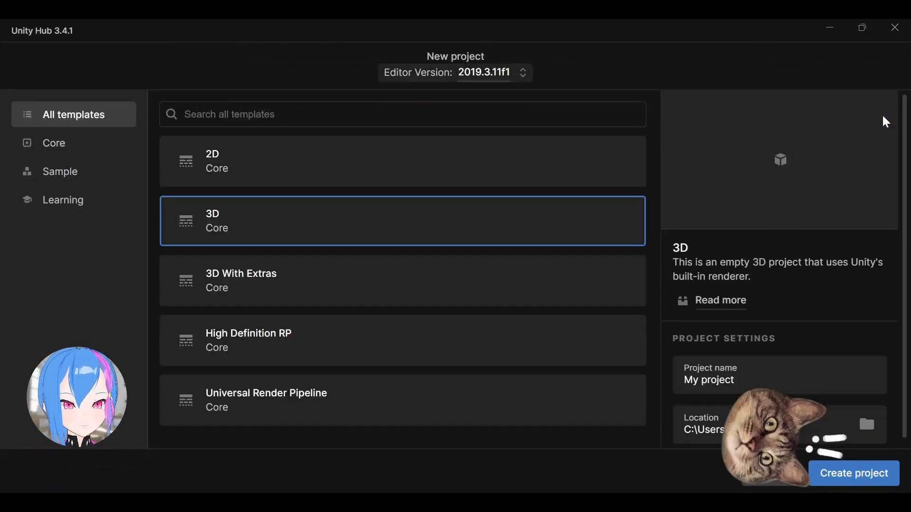
{"action": "mouse_move", "coordinate": [329, 236]}
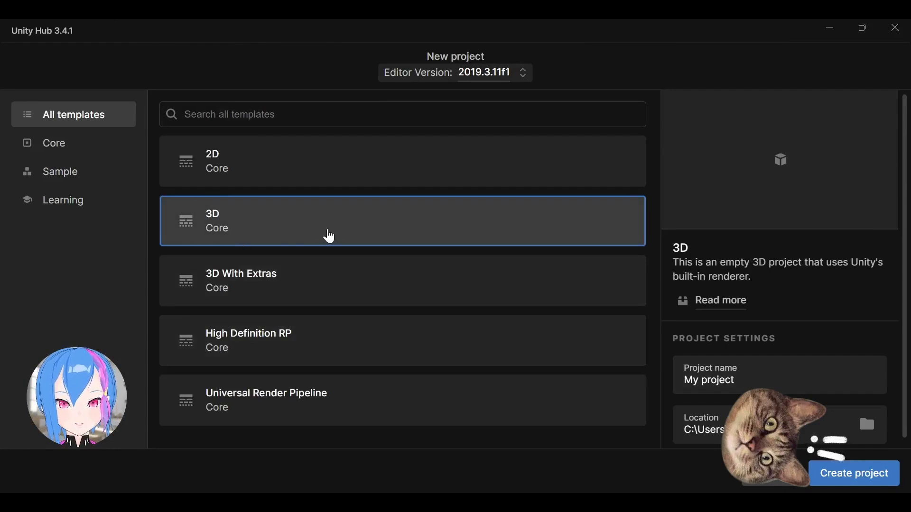
{"action": "left_click", "coordinate": [778, 380]}
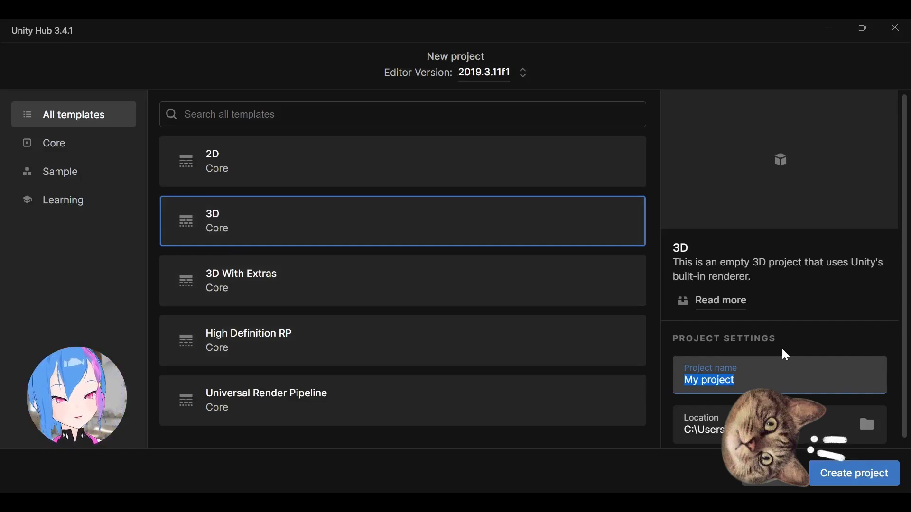
{"action": "type", "text": "testing"}
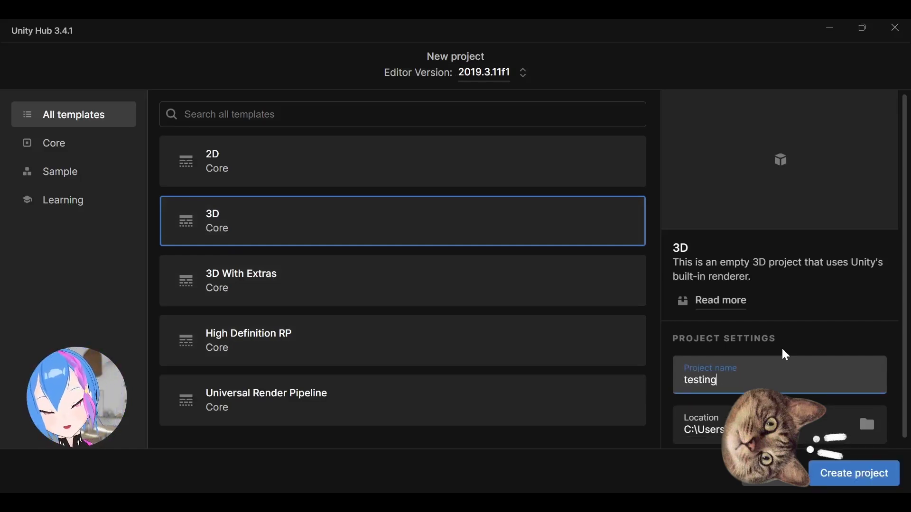
{"action": "type", "text": "dummy lol"}
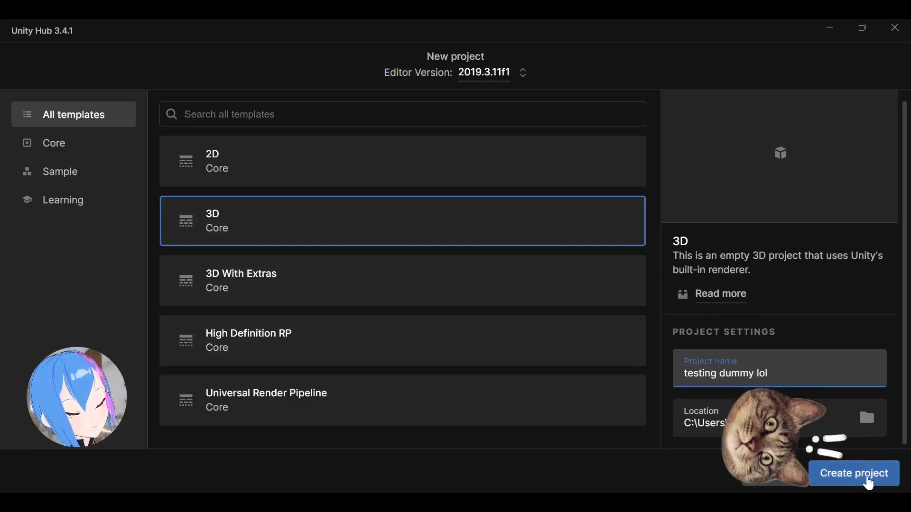
{"action": "left_click", "coordinate": [854, 473]}
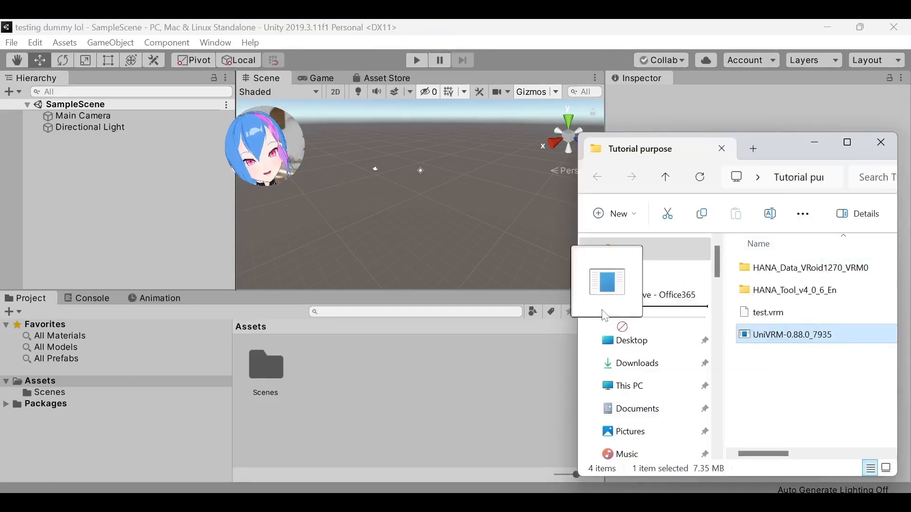
- Import the UniVRM .unitypackage and accept all recommended project settings
{"action": "double_click", "coordinate": [791, 334]}
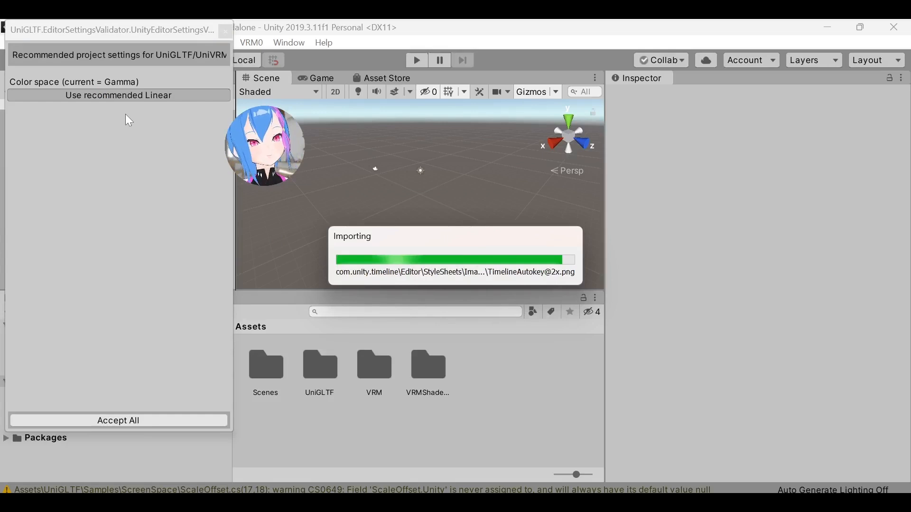
{"action": "left_click", "coordinate": [119, 420]}
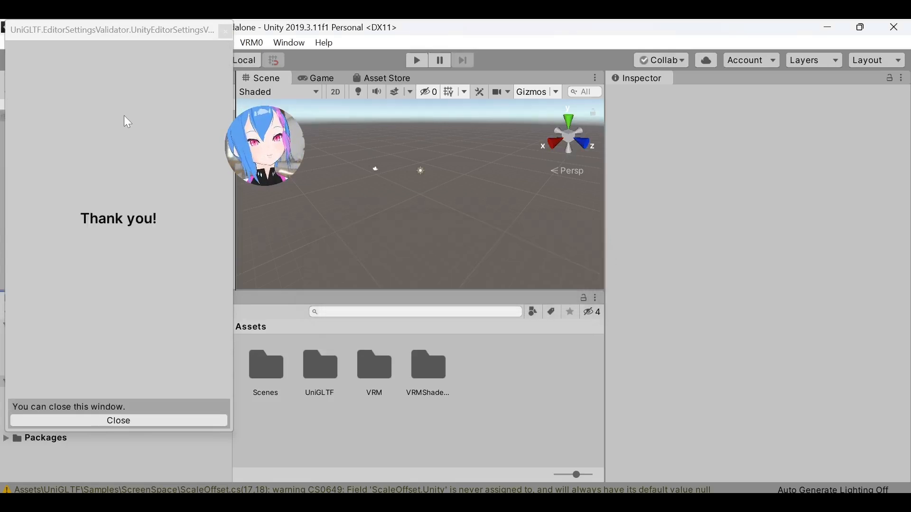
{"action": "left_click", "coordinate": [118, 420]}
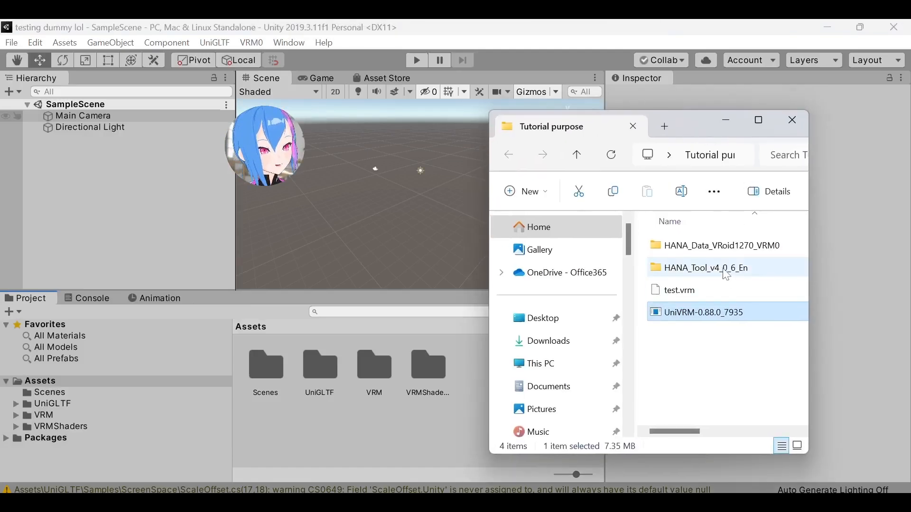
- Import the HANA_Tool_v4_0_6_En package into Unity
{"action": "double_click", "coordinate": [704, 268]}
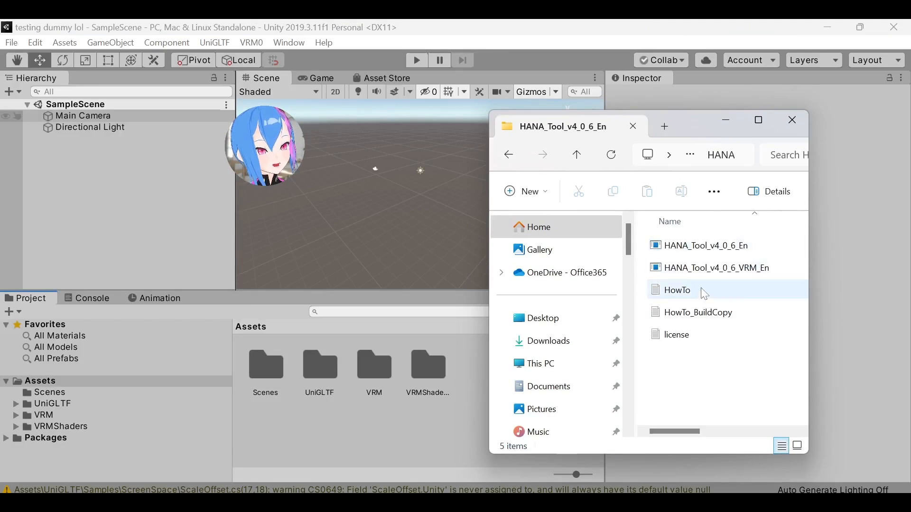
{"action": "mouse_move", "coordinate": [446, 405]}
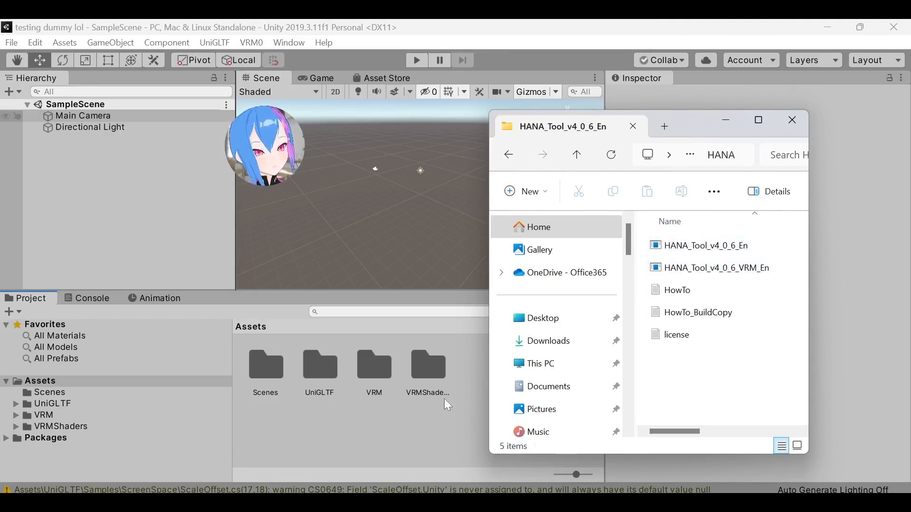
{"action": "left_click", "coordinate": [705, 245]}
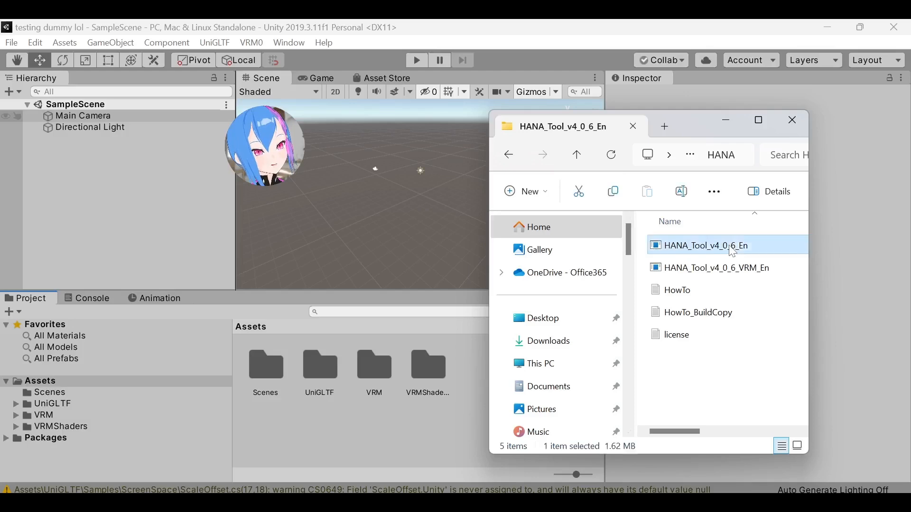
{"action": "double_click", "coordinate": [705, 246]}
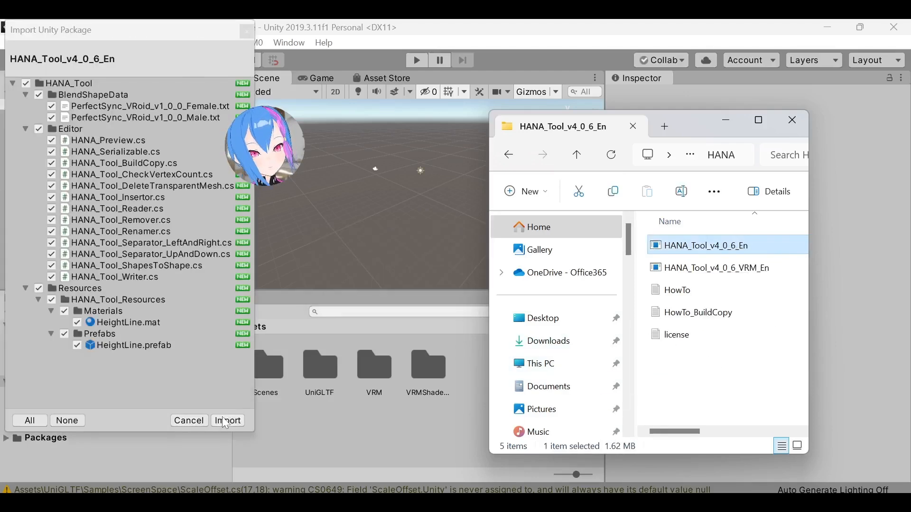
{"action": "left_click", "coordinate": [228, 421]}
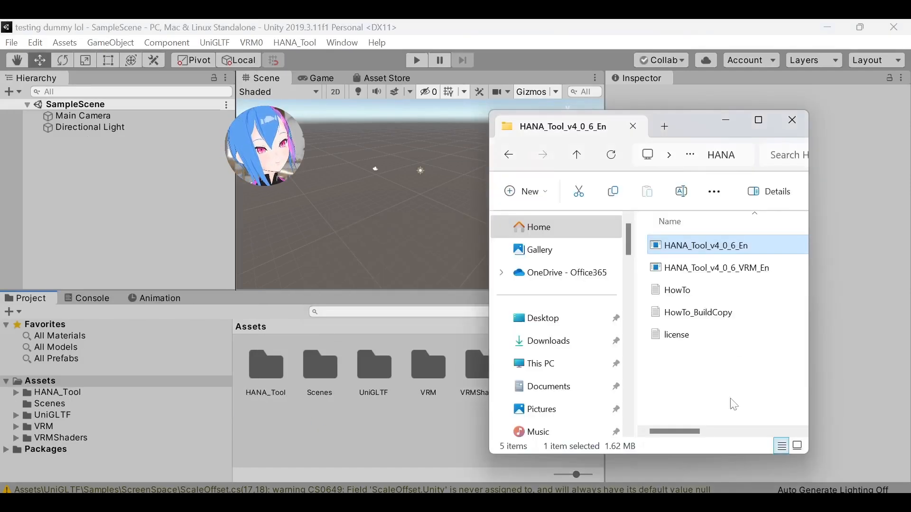
- Import the HANA_Tool_v4_0_6_VRM_En package into Unity
{"action": "left_click", "coordinate": [715, 268]}
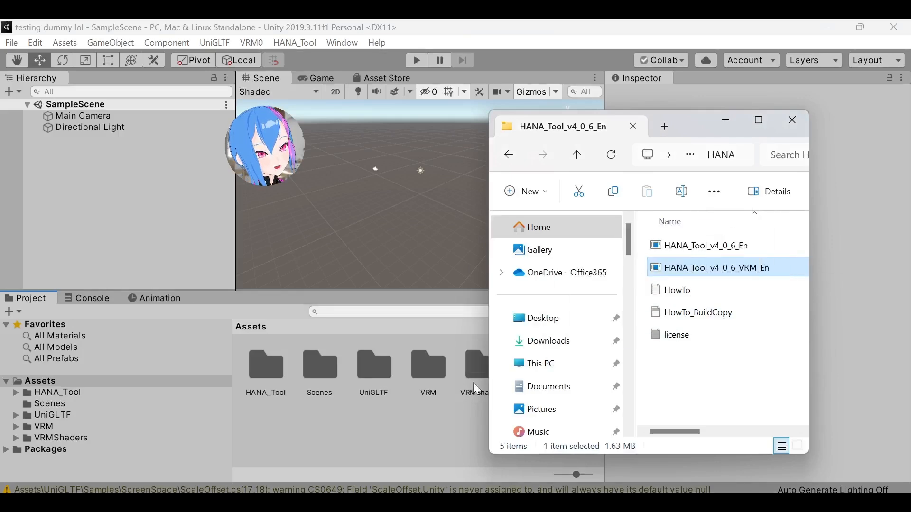
{"action": "double_click", "coordinate": [716, 268]}
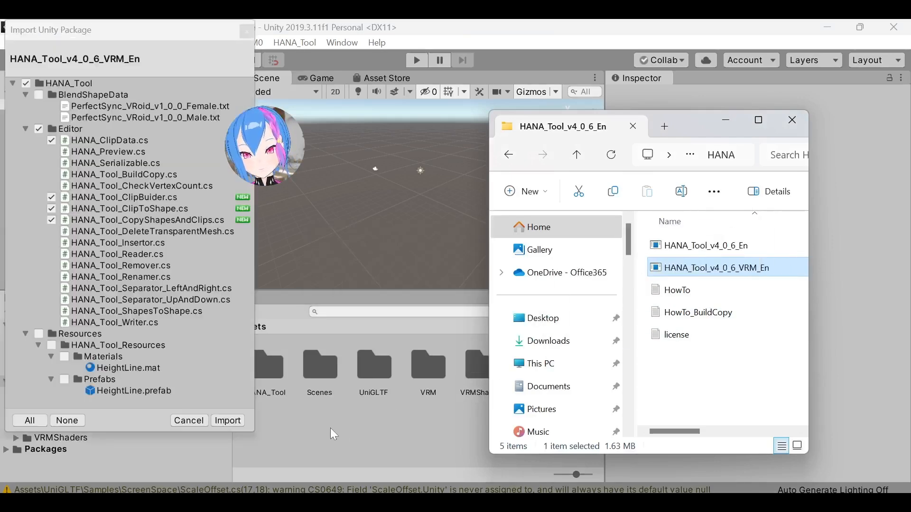
{"action": "left_click", "coordinate": [227, 420]}
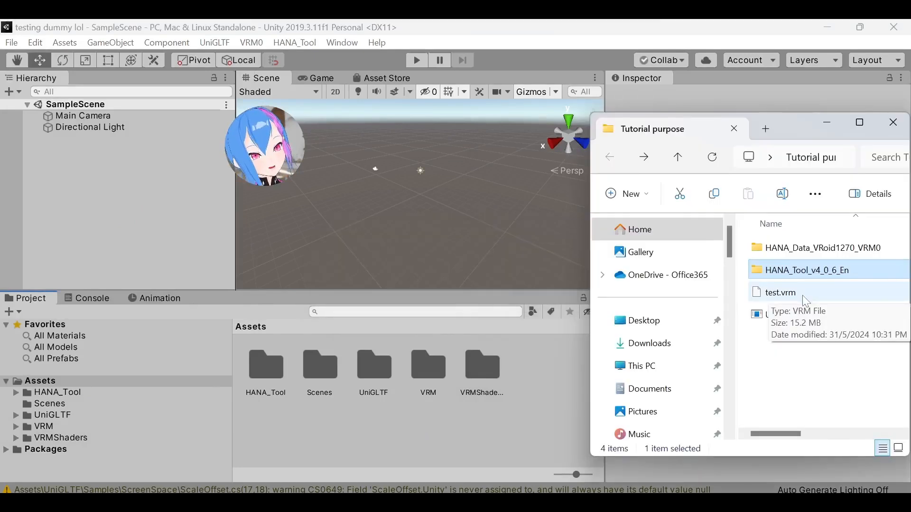
- Drag test.vrm from Explorer into Unity's Assets panel
{"action": "left_click", "coordinate": [780, 293]}
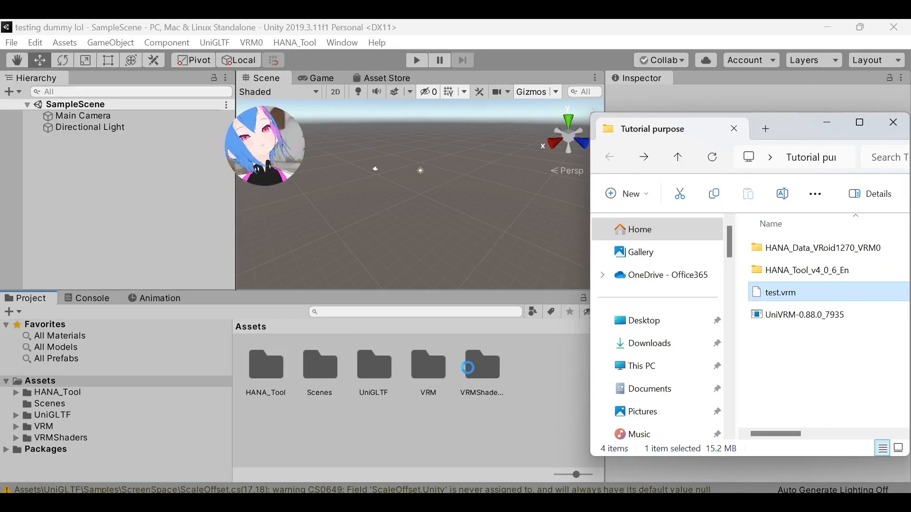
{"action": "left_click", "coordinate": [893, 122]}
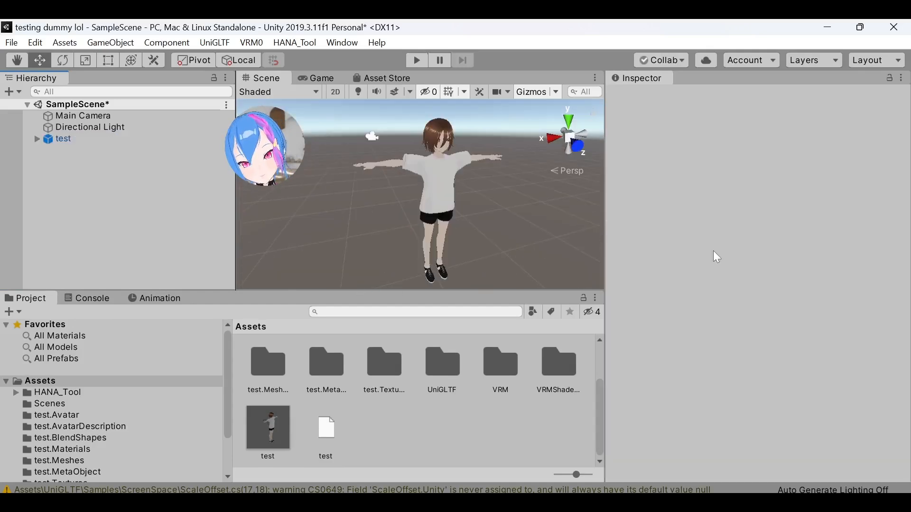
- Navigate the Project panel from Assets into the HANA_Tool folder
{"action": "left_click", "coordinate": [41, 380]}
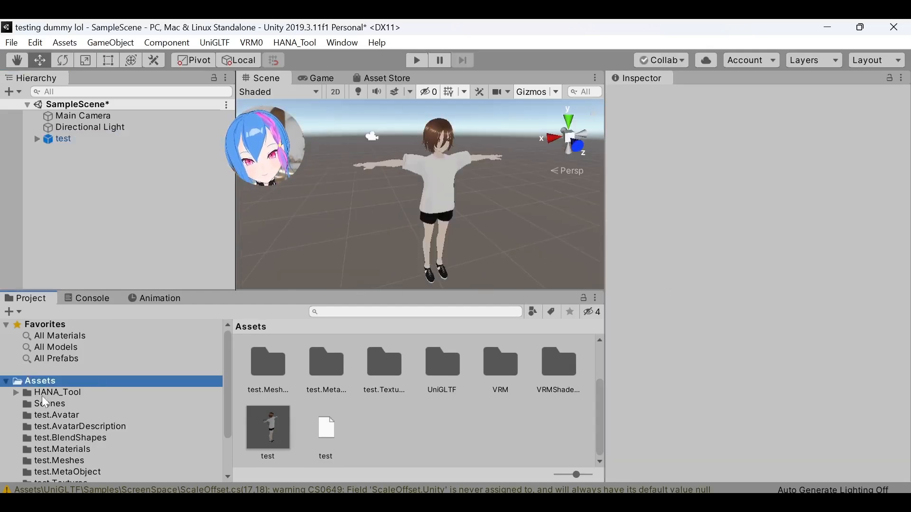
{"action": "left_click", "coordinate": [57, 392]}
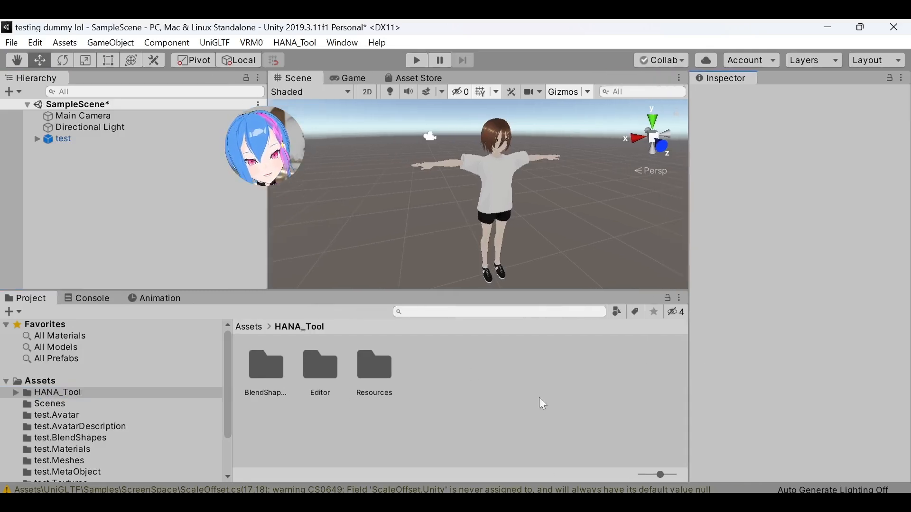
{"action": "mouse_move", "coordinate": [269, 376]}
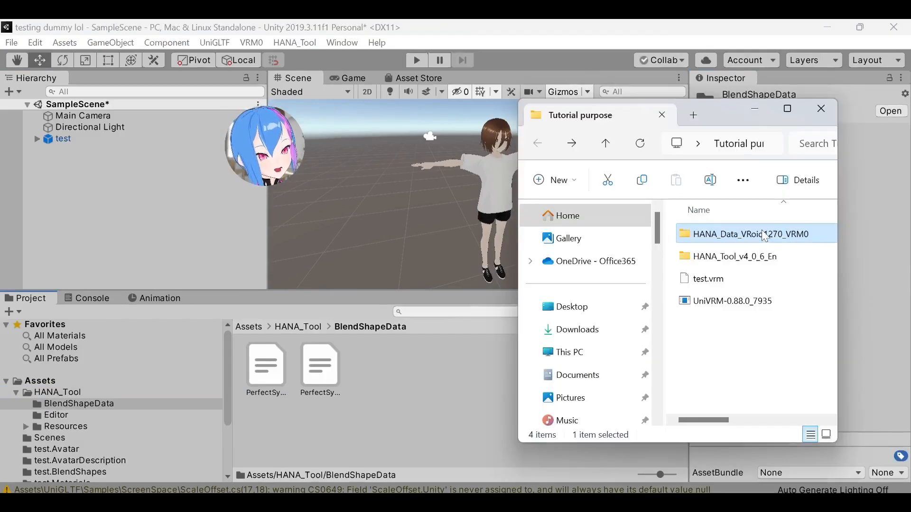
- Open the HANA_Data_VRoid1270_VRM0 folder in Explorer
{"action": "double_click", "coordinate": [751, 233]}
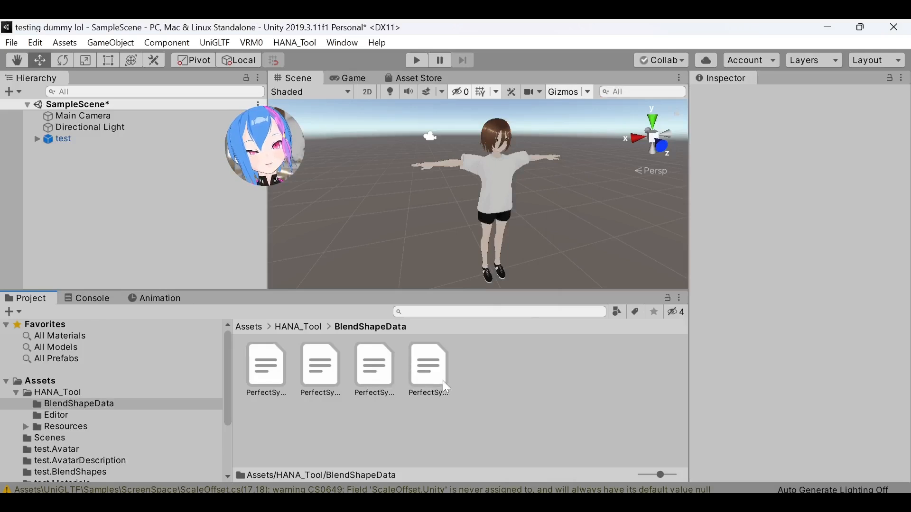
{"action": "mouse_move", "coordinate": [398, 406]}
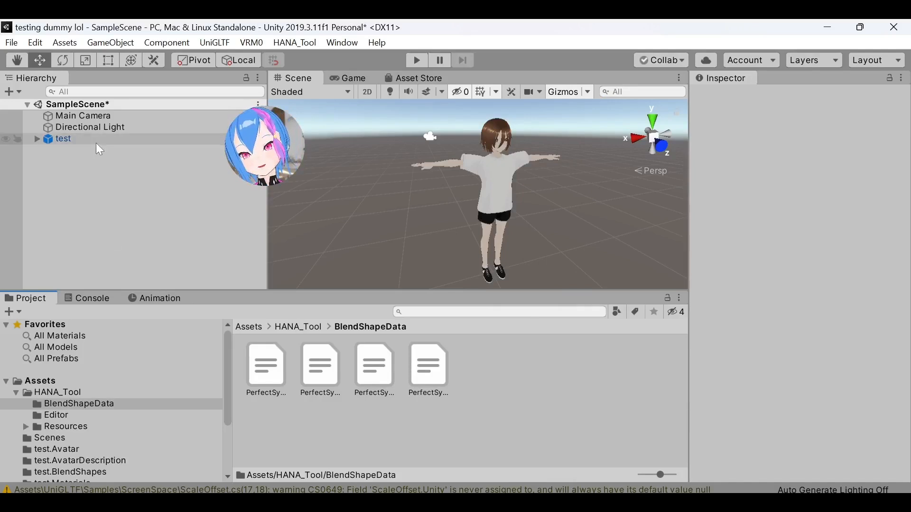
- Read the VRoid 1.27 female PerfectSync blendshapes onto the test avatar's Face mesh with HANA Tool Reader
{"action": "left_click", "coordinate": [63, 138]}
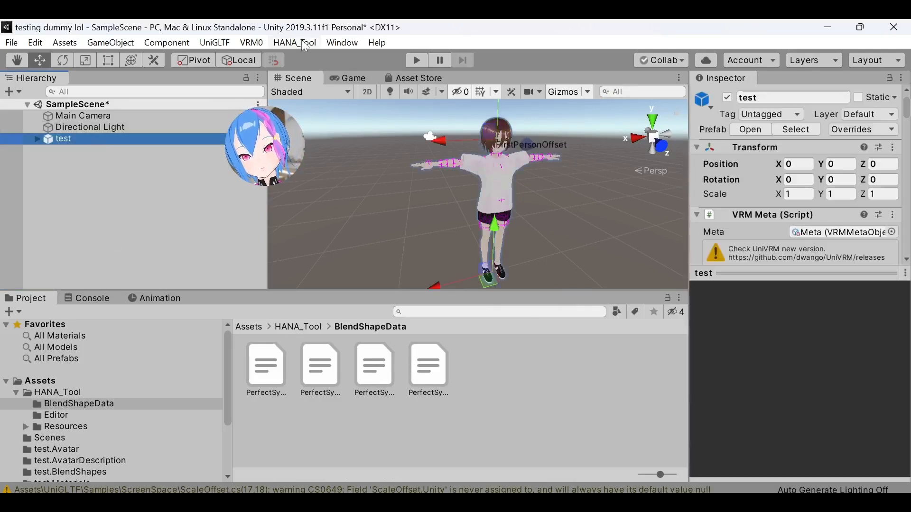
{"action": "left_click", "coordinate": [294, 42]}
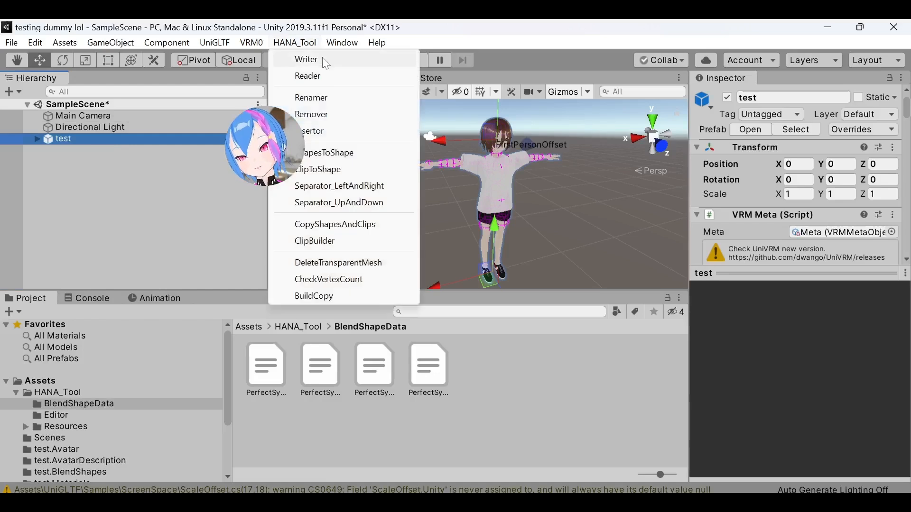
{"action": "left_click", "coordinate": [307, 76]}
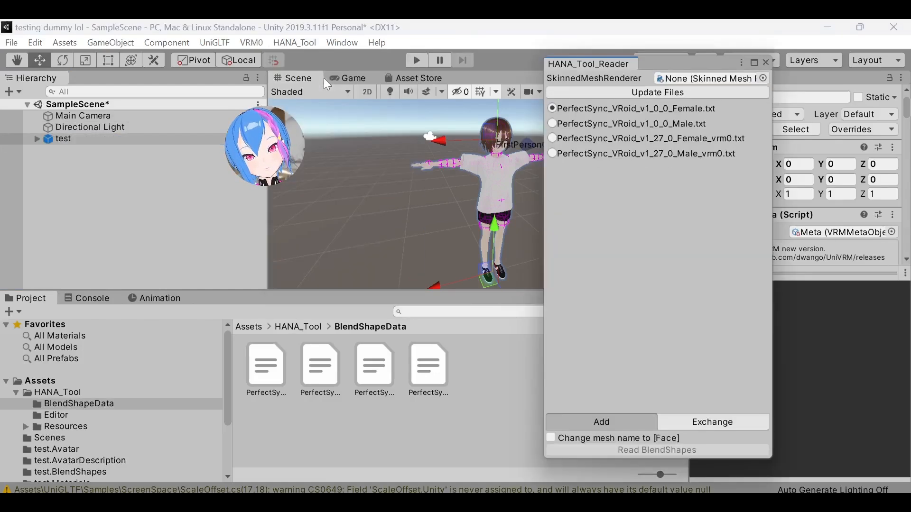
{"action": "mouse_move", "coordinate": [535, 166]}
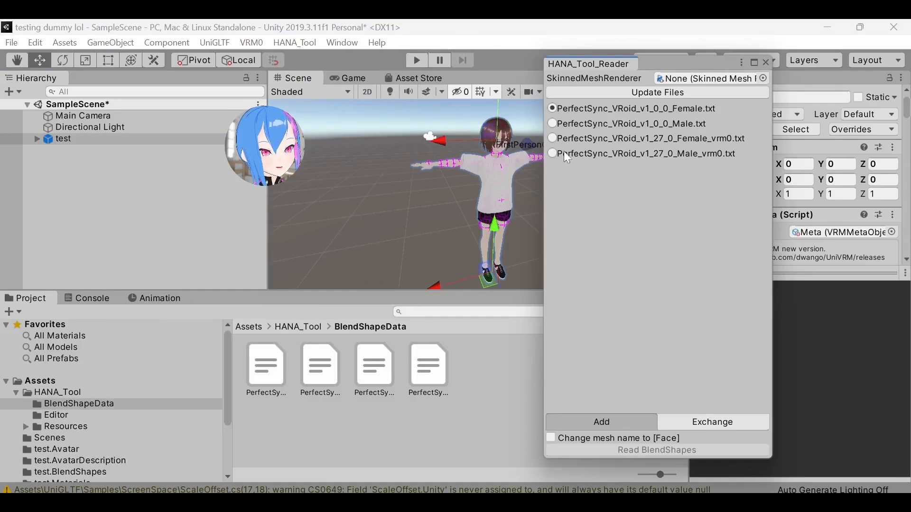
{"action": "mouse_move", "coordinate": [729, 162]}
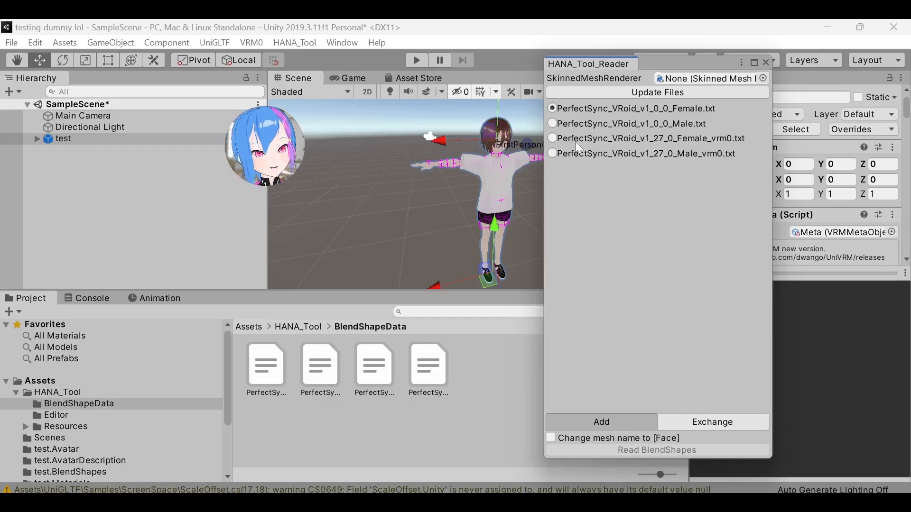
{"action": "left_click", "coordinate": [551, 139]}
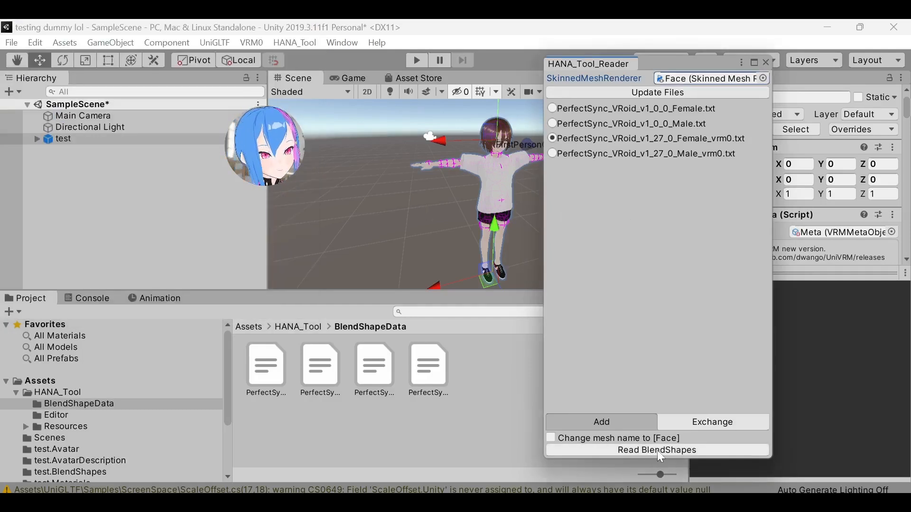
{"action": "left_click", "coordinate": [656, 449]}
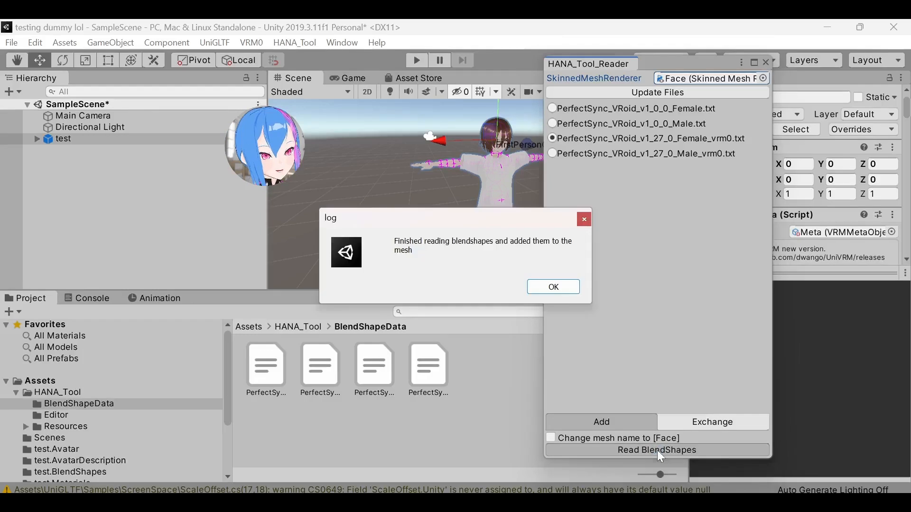
{"action": "left_click", "coordinate": [553, 287]}
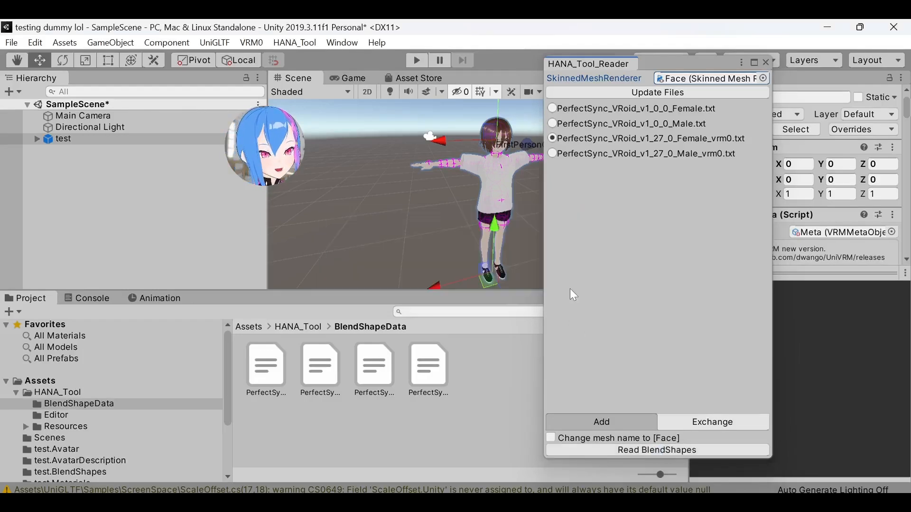
{"action": "left_click", "coordinate": [765, 62]}
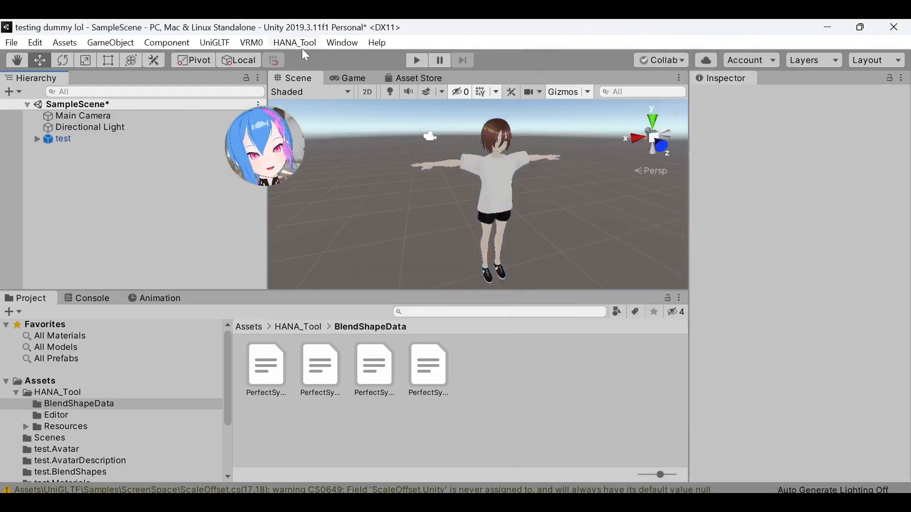
- Build expression clips on the test avatar with ClipBuilder's VRoid defaults, then close it
{"action": "left_click", "coordinate": [294, 42]}
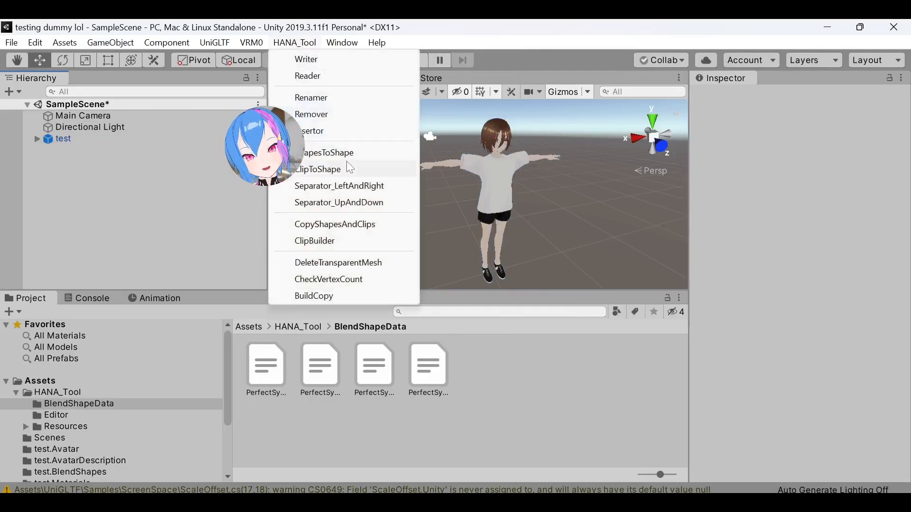
{"action": "left_click", "coordinate": [314, 241]}
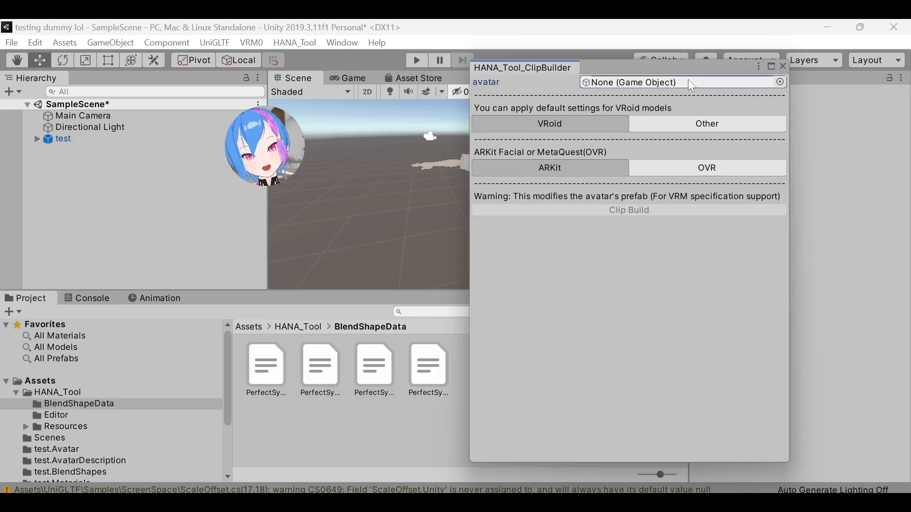
{"action": "left_click", "coordinate": [63, 138]}
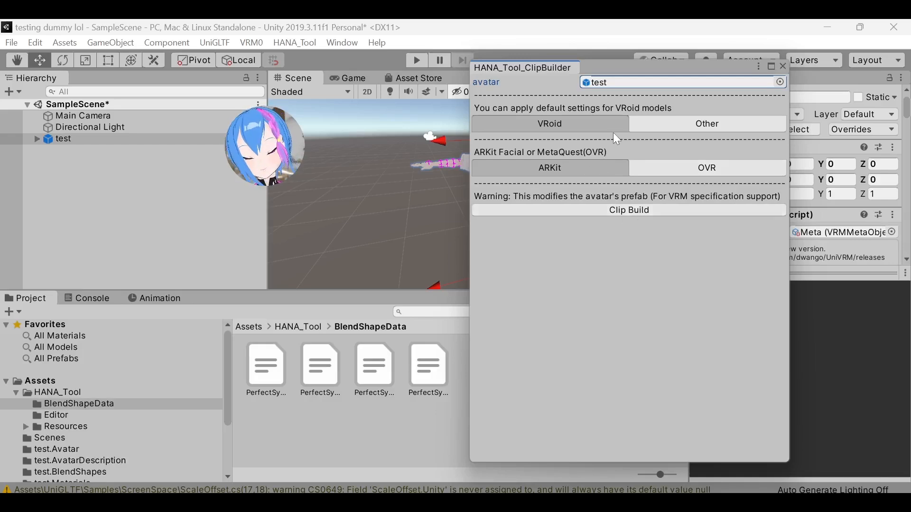
{"action": "left_click", "coordinate": [628, 210]}
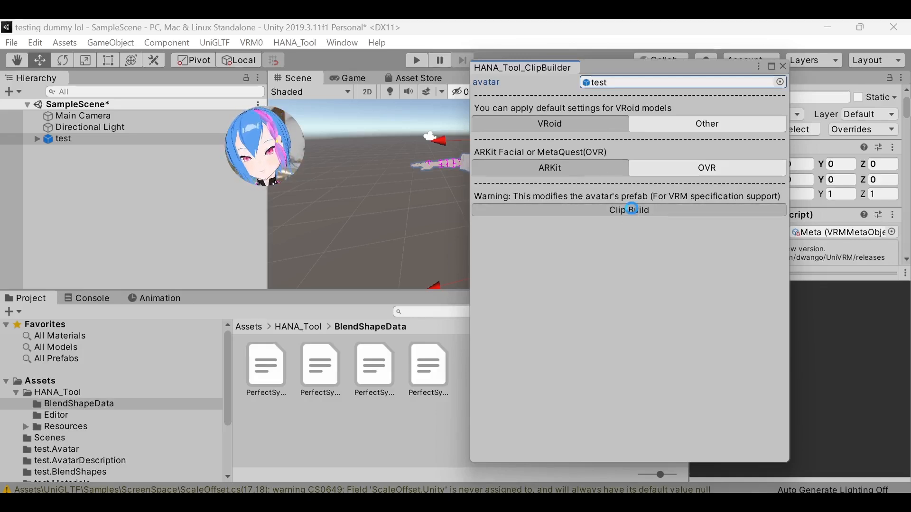
{"action": "left_click", "coordinate": [628, 210]}
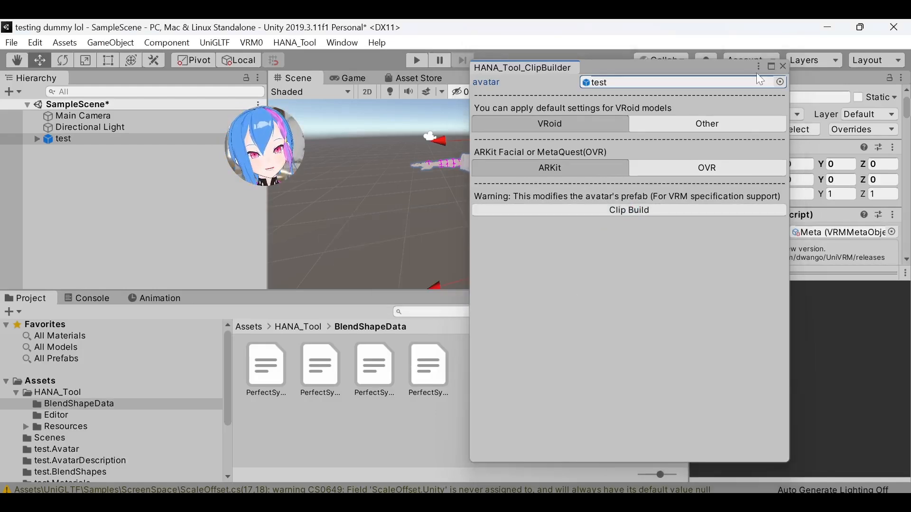
{"action": "left_click", "coordinate": [782, 67]}
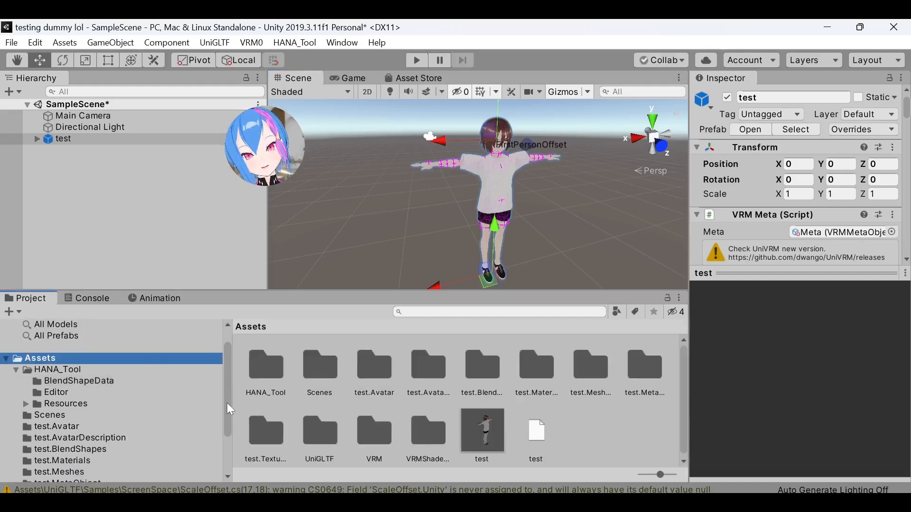
- Open the test.BlendShapes folder and inspect the BlendShape asset's clip list
{"action": "scroll", "scroll_direction": "down", "scroll_amount": 3}
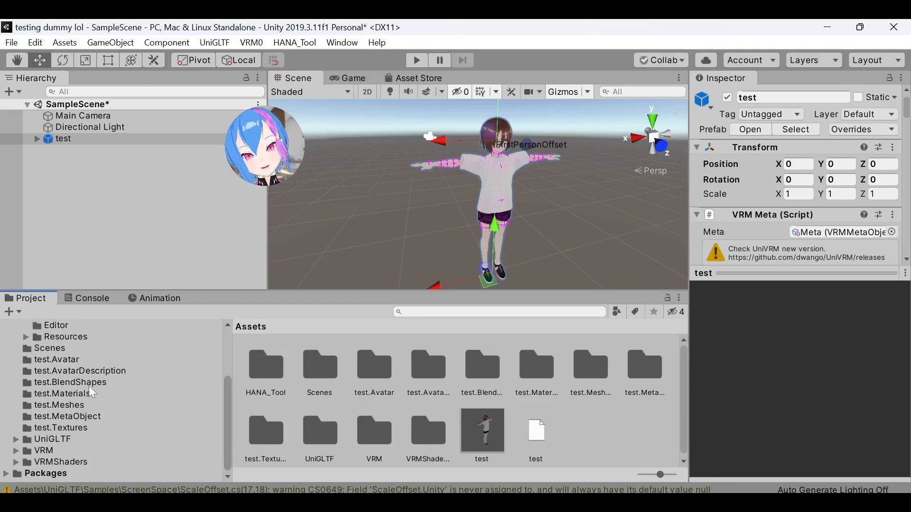
{"action": "left_click", "coordinate": [70, 382]}
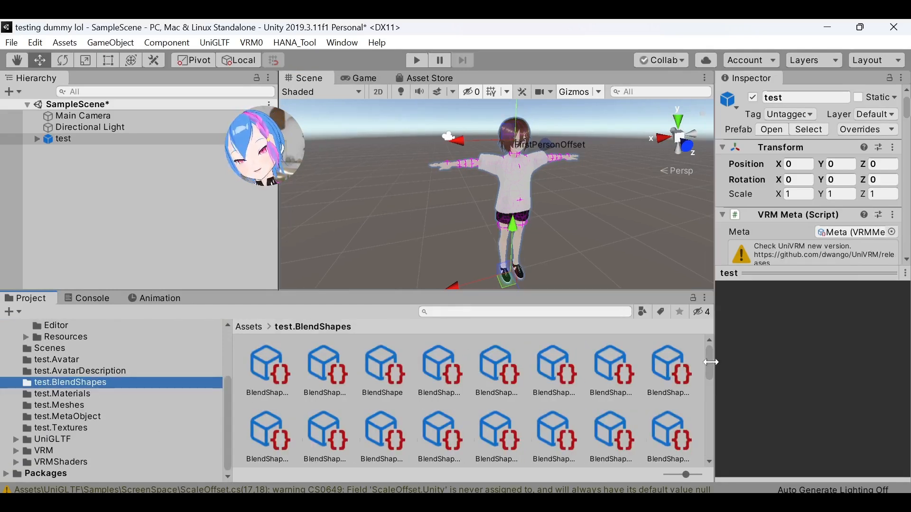
{"action": "scroll", "scroll_direction": "down", "scroll_amount": 3}
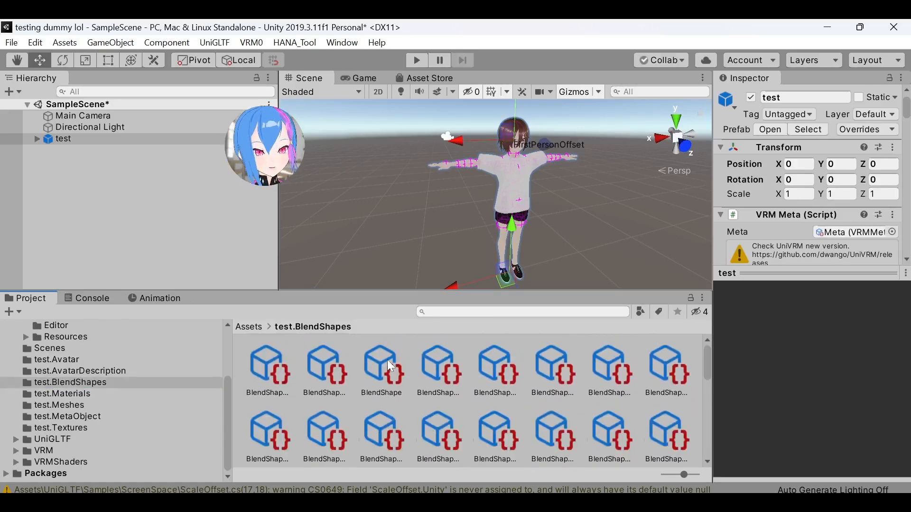
{"action": "left_click", "coordinate": [381, 363]}
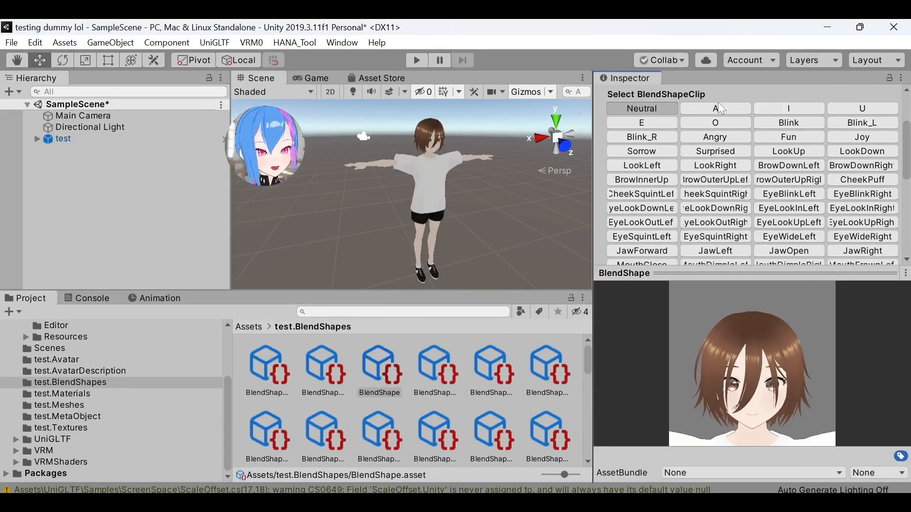
{"action": "scroll", "scroll_direction": "down", "scroll_amount": 3}
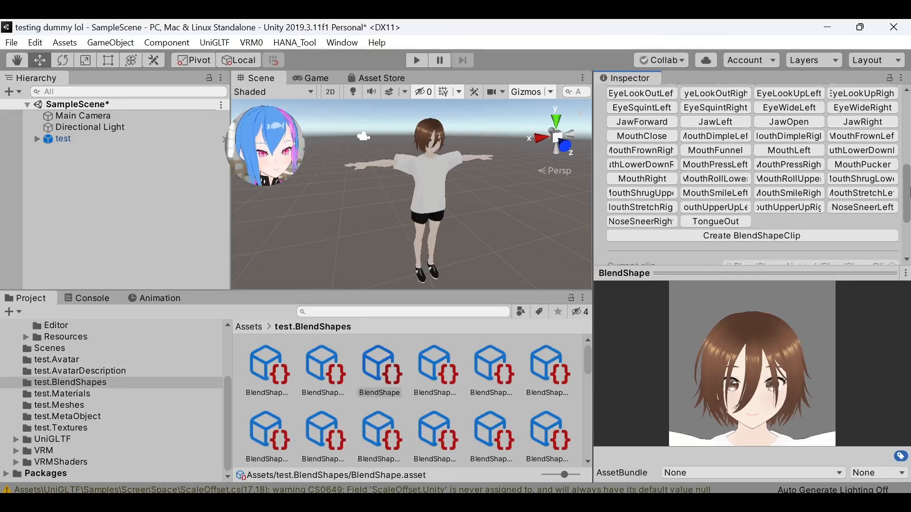
{"action": "left_click", "coordinate": [63, 138]}
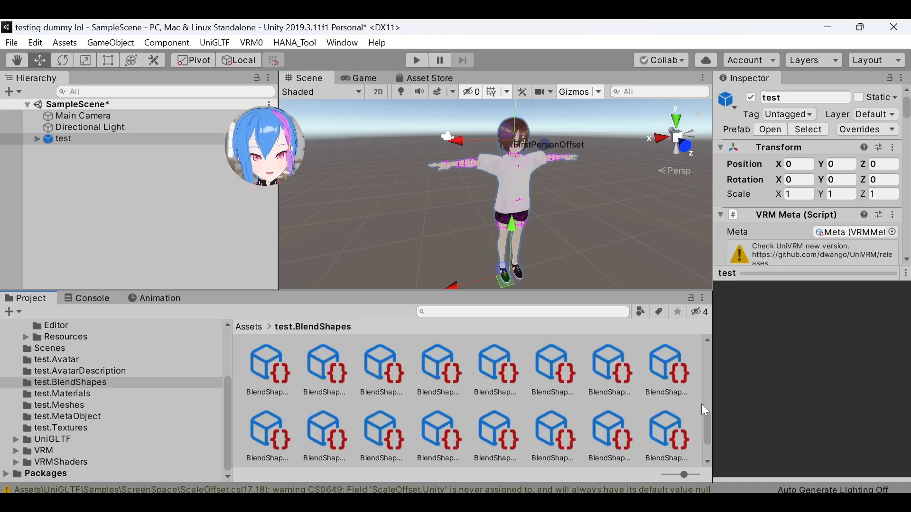
{"action": "left_click", "coordinate": [377, 363]}
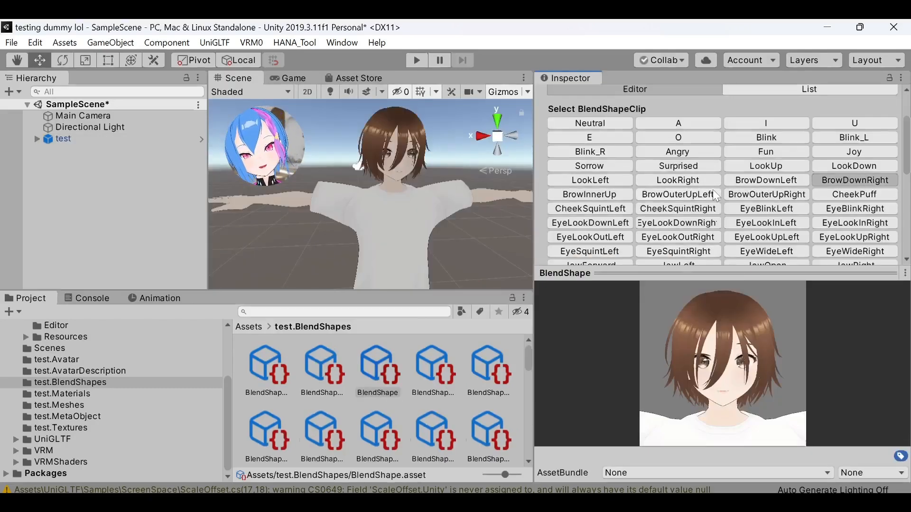
- Preview the BrowDownLeft, JawOpen, TongueOut, MouthPressRight and MouthSmileRight clips on the face
{"action": "left_click", "coordinate": [765, 180]}
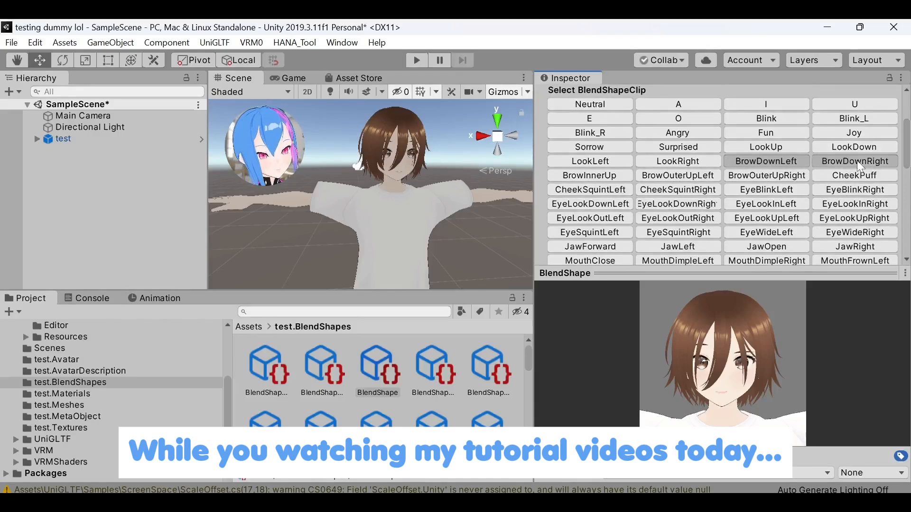
{"action": "left_click", "coordinate": [854, 161]}
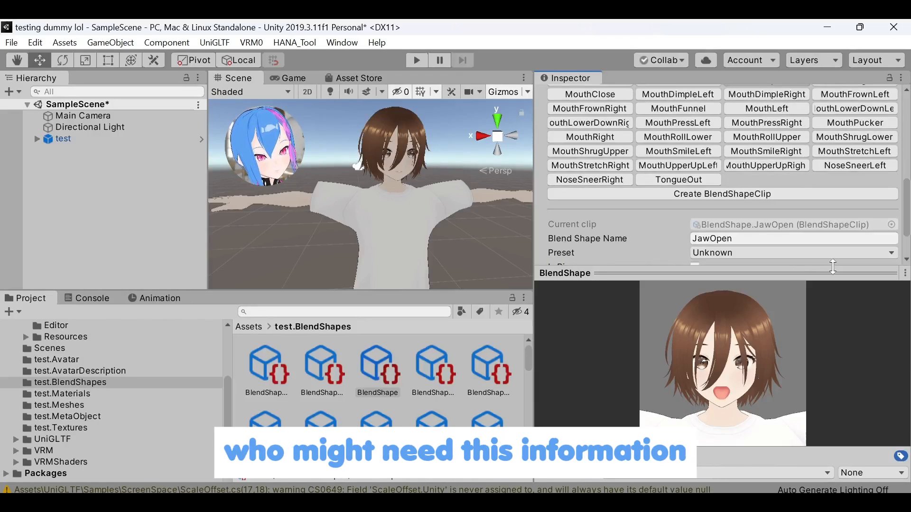
{"action": "left_click", "coordinate": [677, 179]}
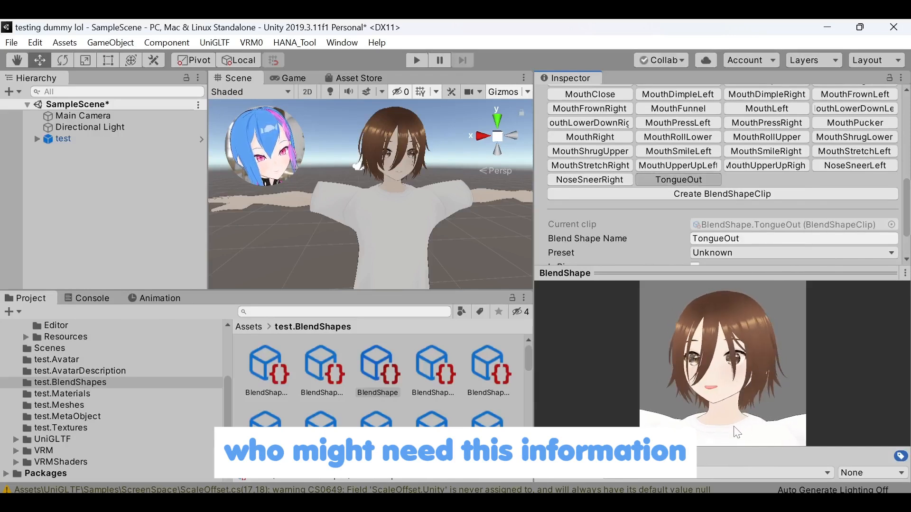
{"action": "left_click", "coordinate": [766, 123]}
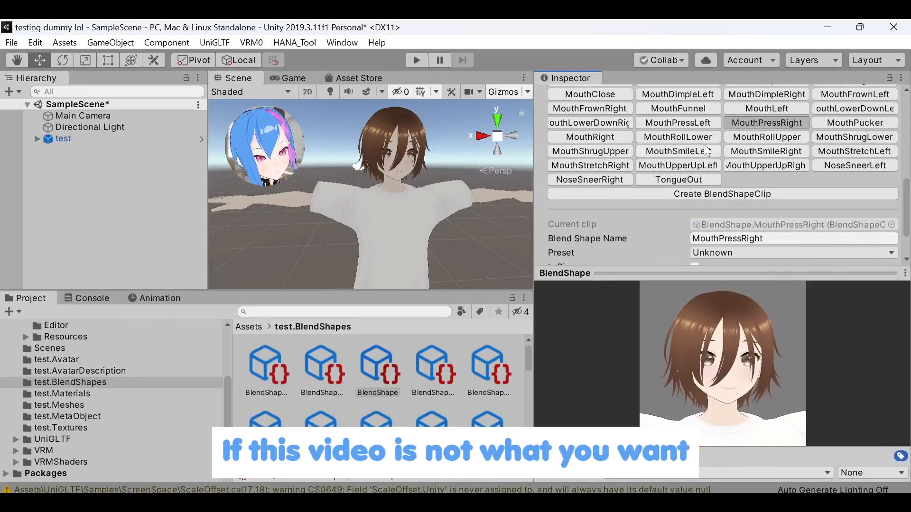
{"action": "left_click", "coordinate": [678, 165]}
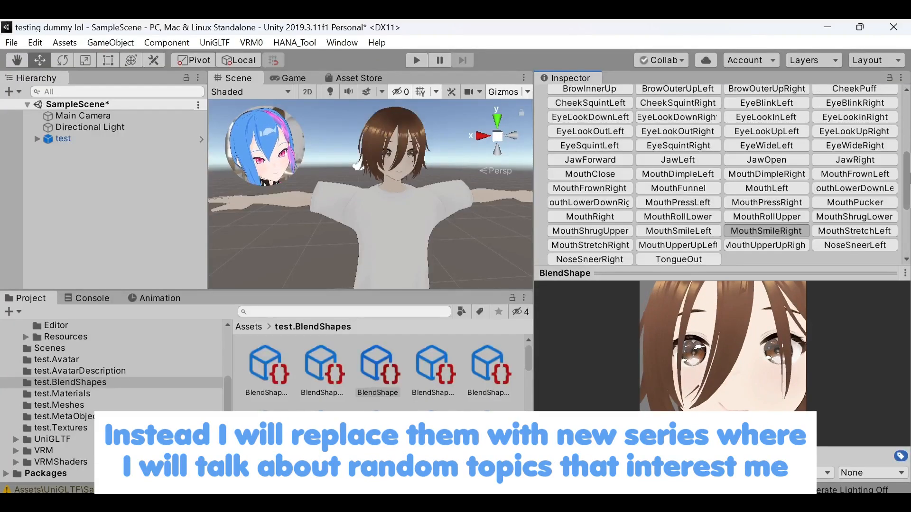
- Show MouthSmileRight's blendshape weights, then preview the JawRight clip
{"action": "left_click", "coordinate": [765, 231]}
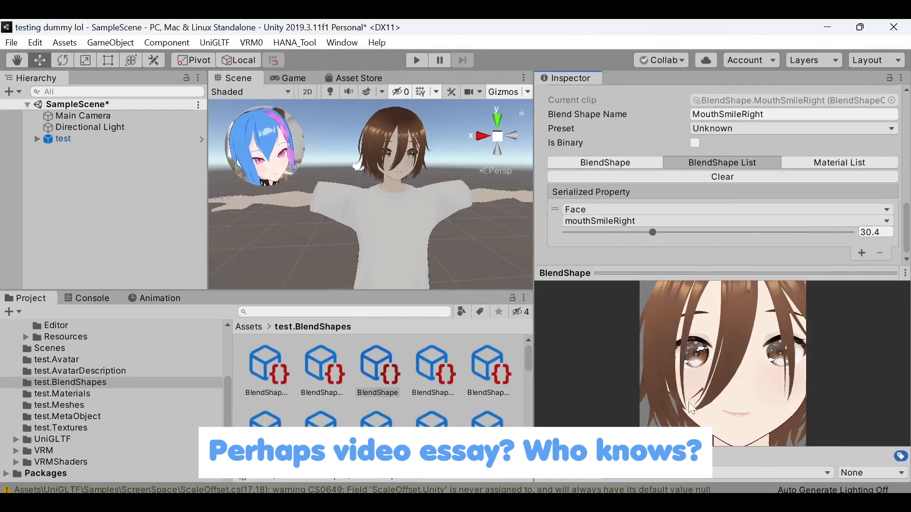
{"action": "scroll", "scroll_direction": "up", "scroll_amount": 3}
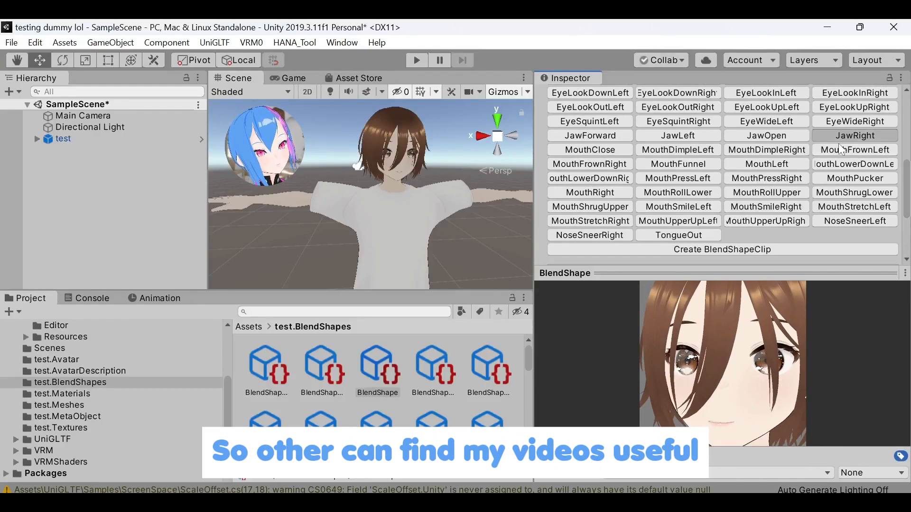
{"action": "left_click", "coordinate": [854, 135]}
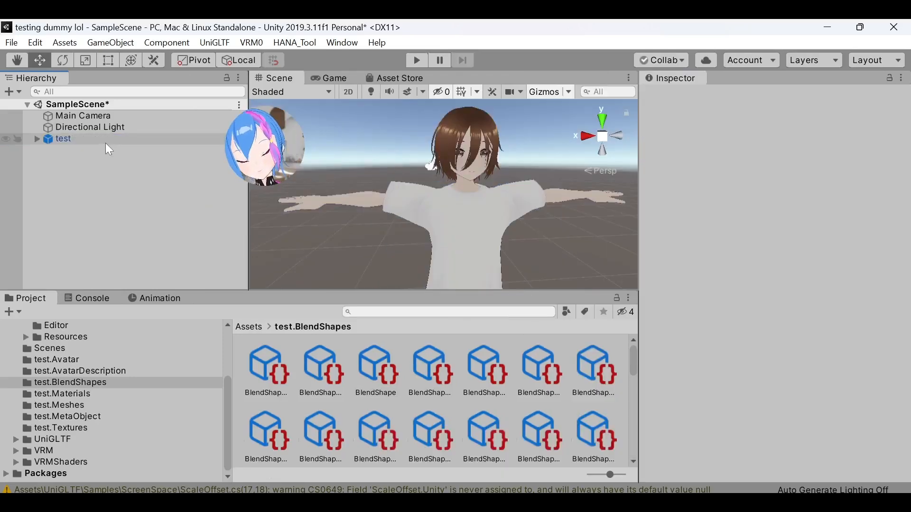
- Open UniVRM export for the test avatar and enter v1.27 as the version
{"action": "left_click", "coordinate": [63, 138]}
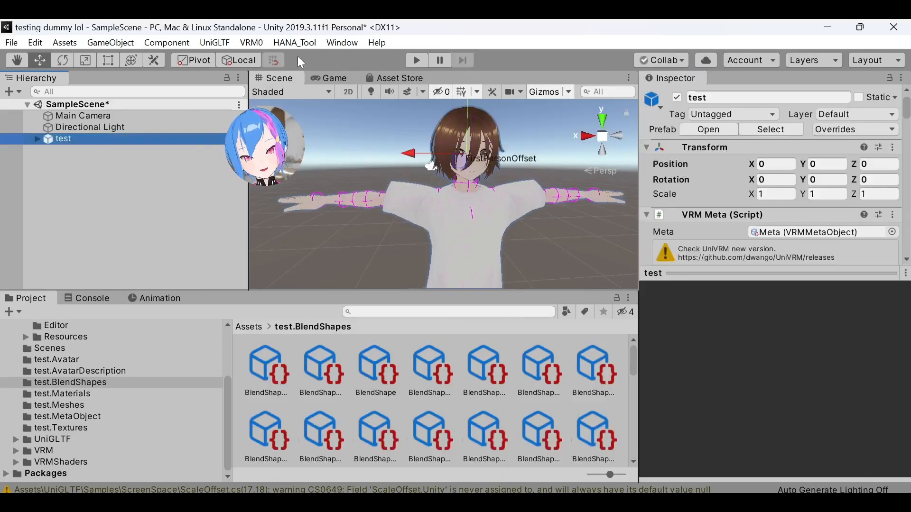
{"action": "left_click", "coordinate": [251, 42]}
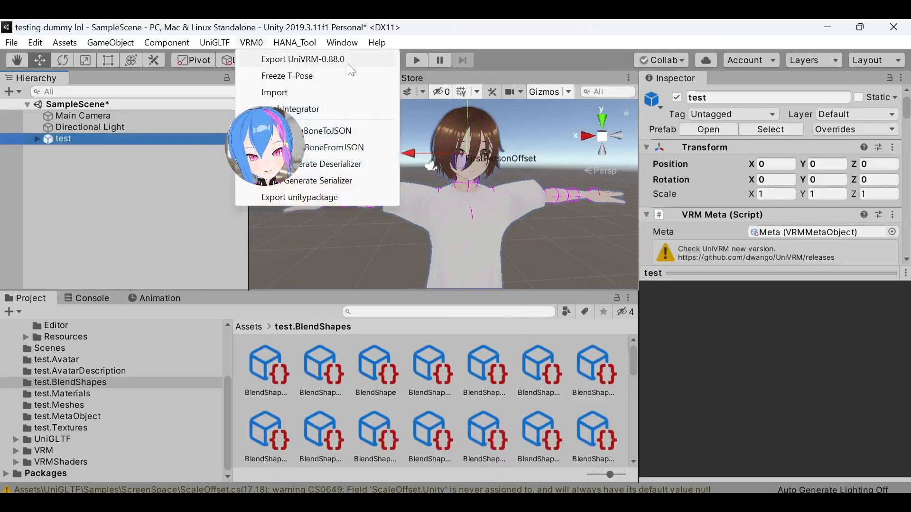
{"action": "left_click", "coordinate": [303, 59]}
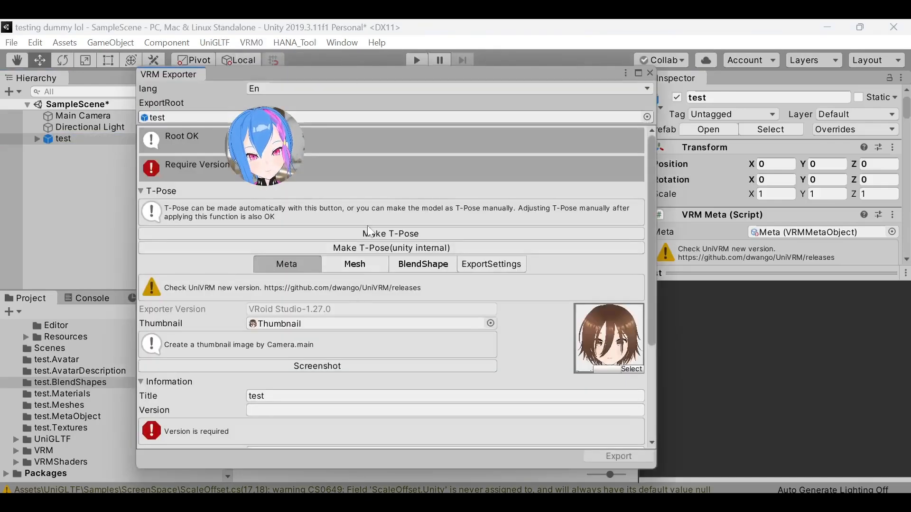
{"action": "scroll", "scroll_direction": "down", "scroll_amount": 3}
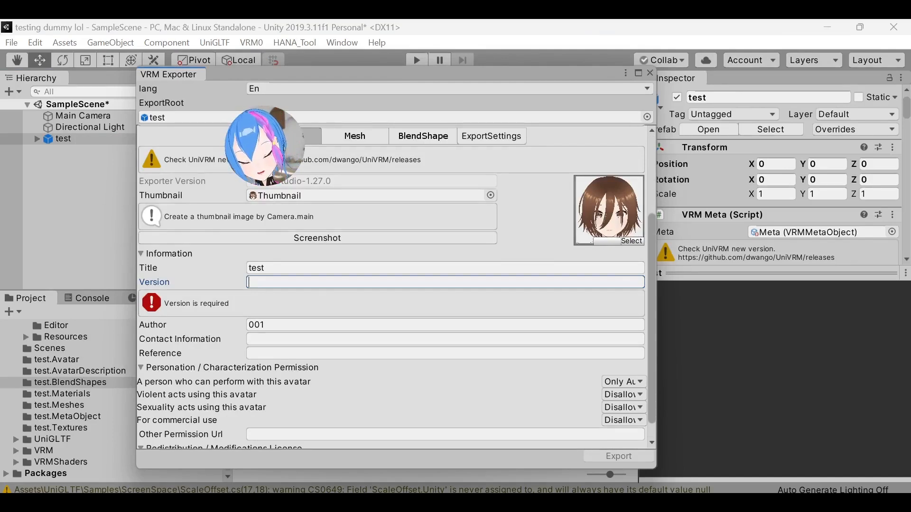
{"action": "type", "text": "v1.27"}
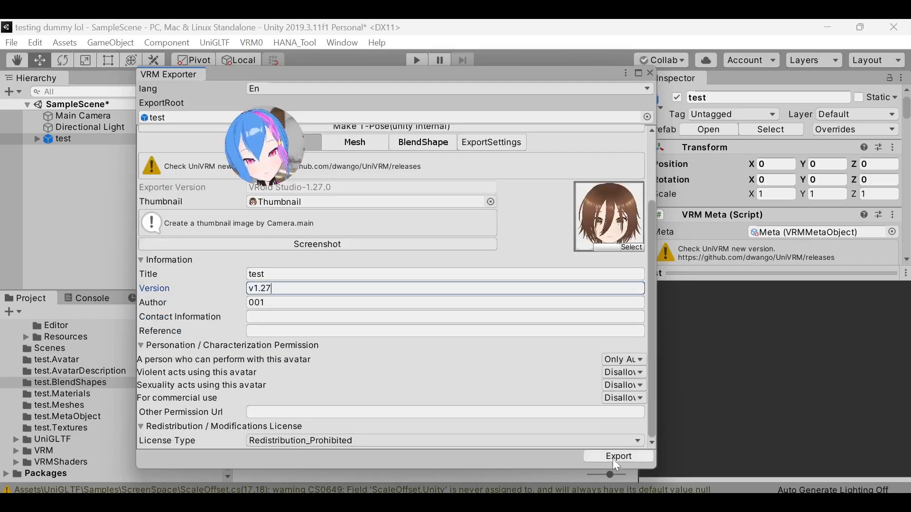